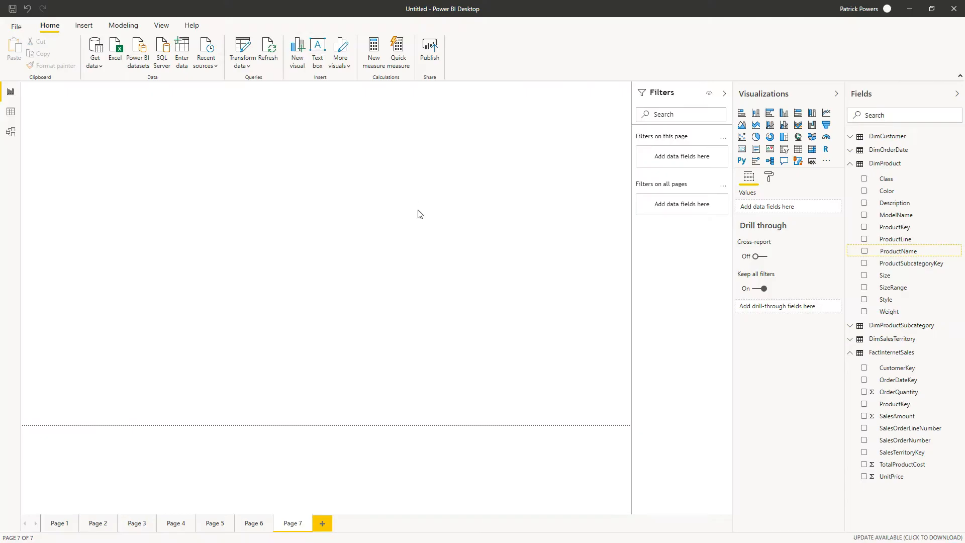
mouse_move(400, 205)
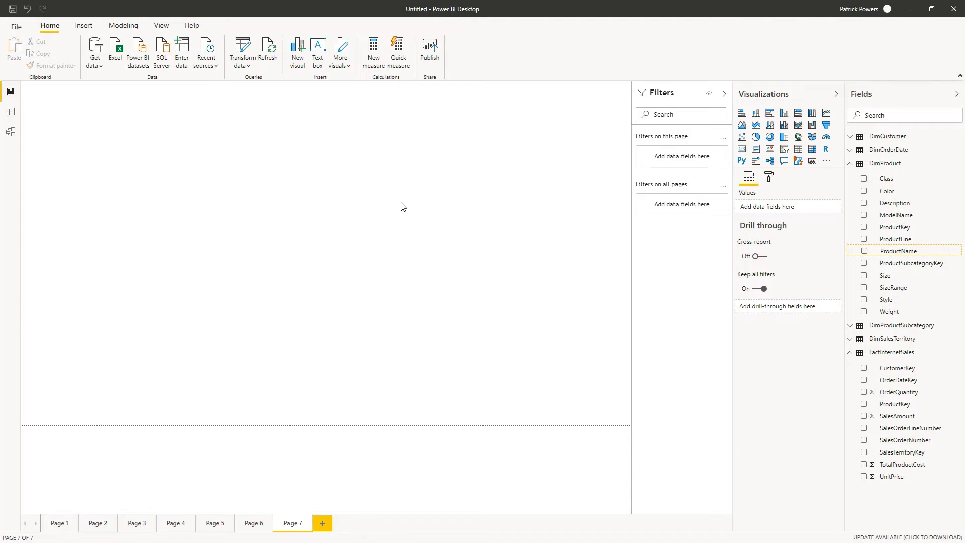
mouse_move(400, 209)
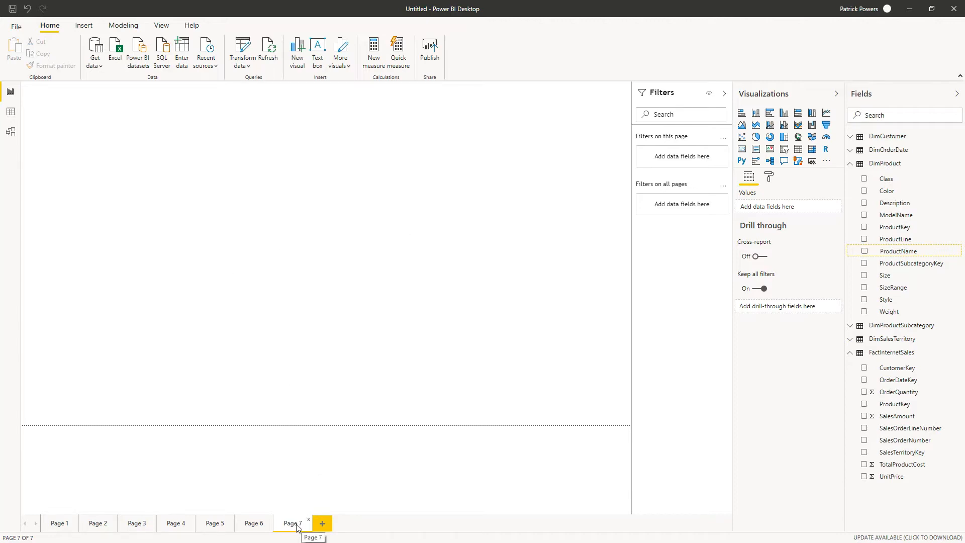
mouse_move(491, 262)
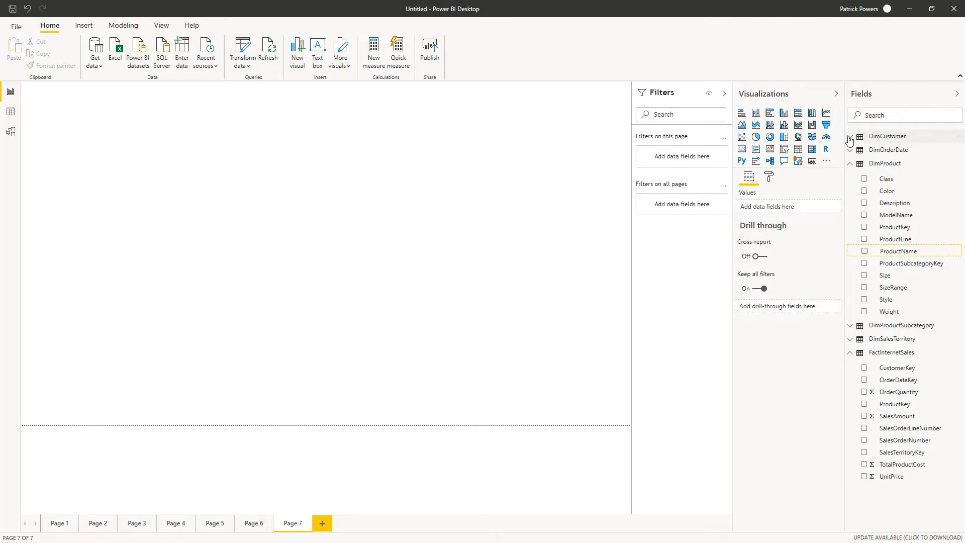
Expand DimCustomer and tick Country to plot customer countries on a map
left_click(888, 136)
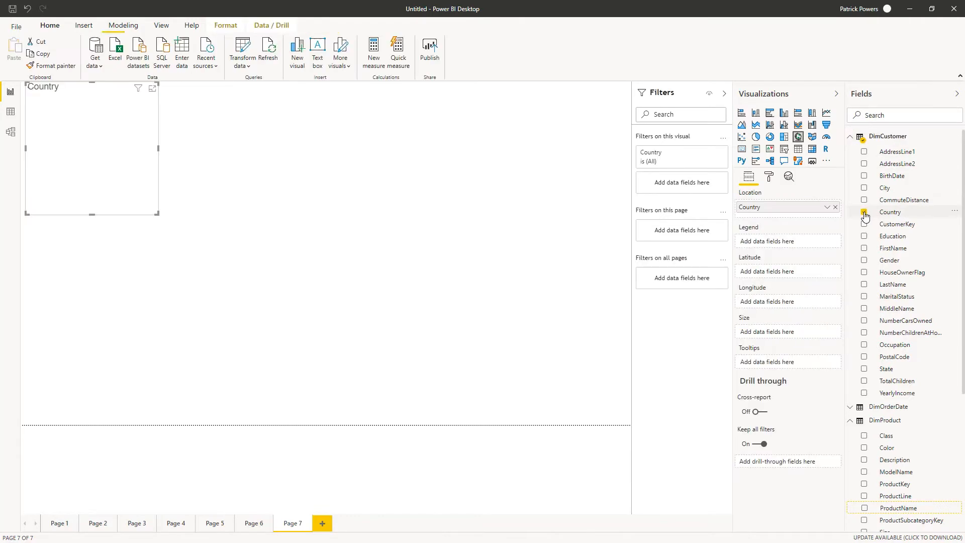
left_click(864, 212)
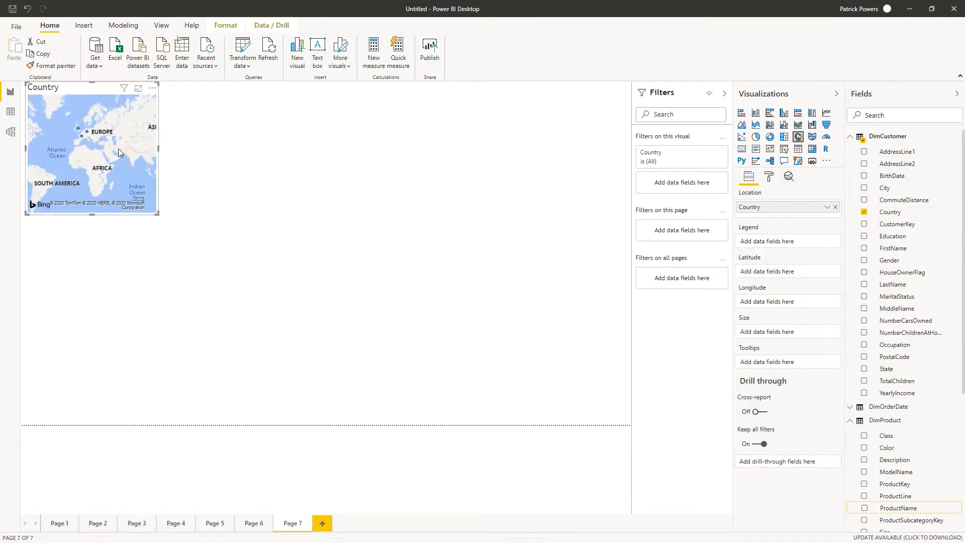
mouse_move(159, 215)
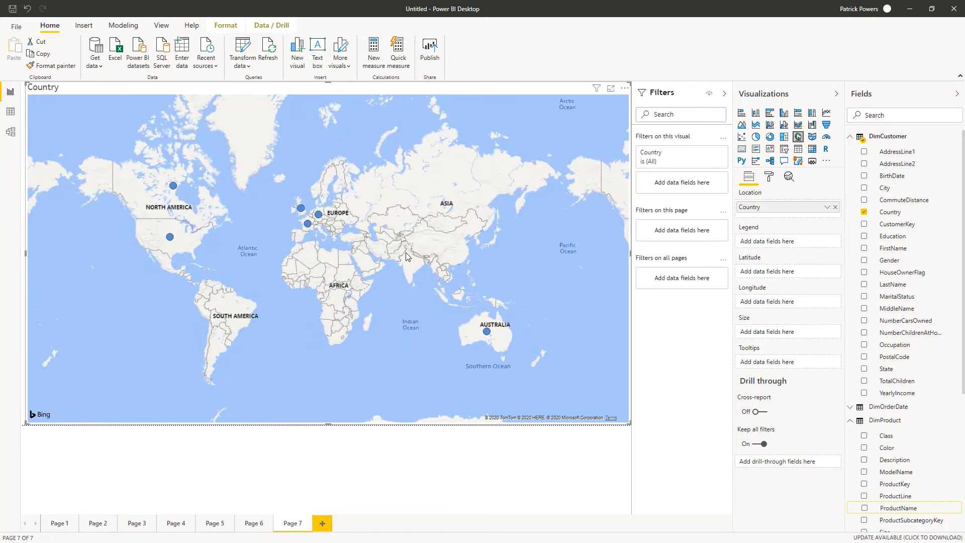
mouse_move(386, 222)
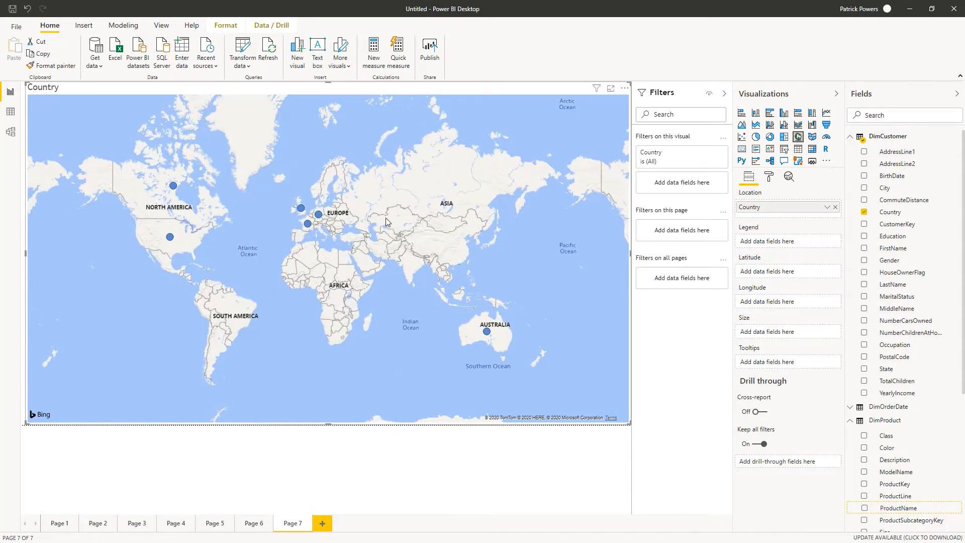
mouse_move(300, 188)
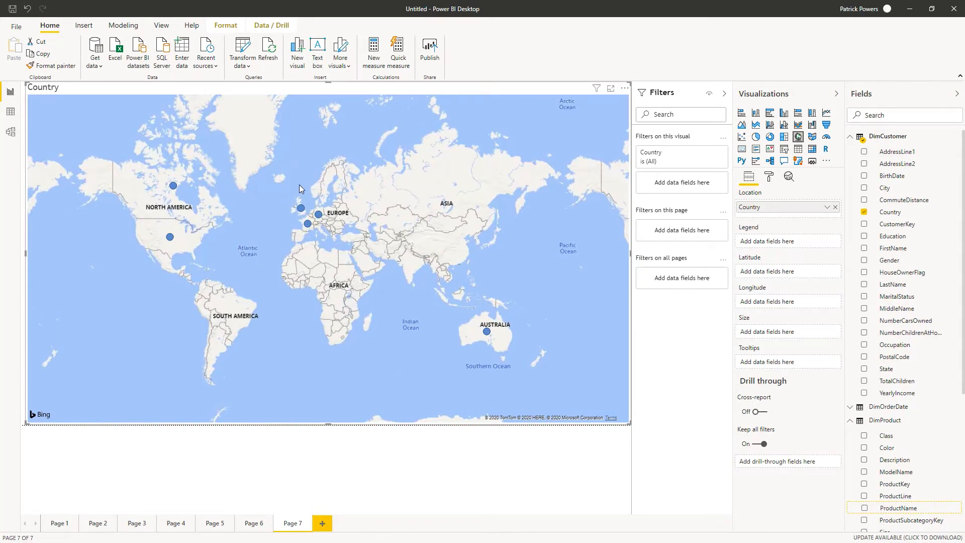
mouse_move(269, 188)
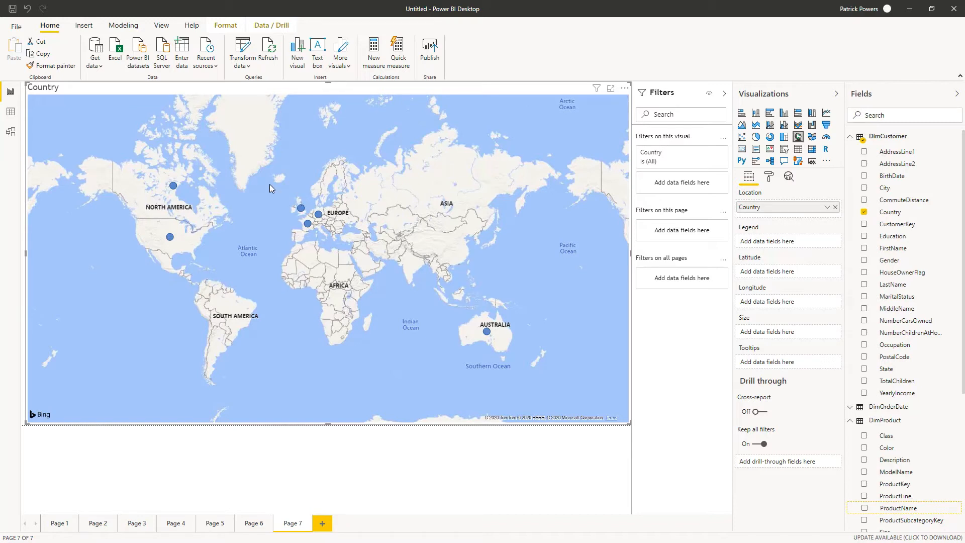
mouse_move(343, 290)
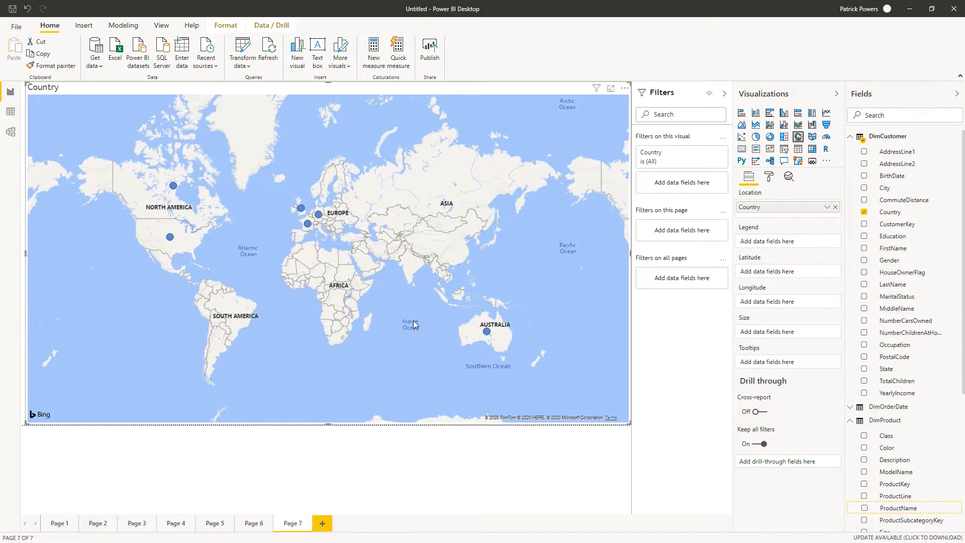
mouse_move(491, 300)
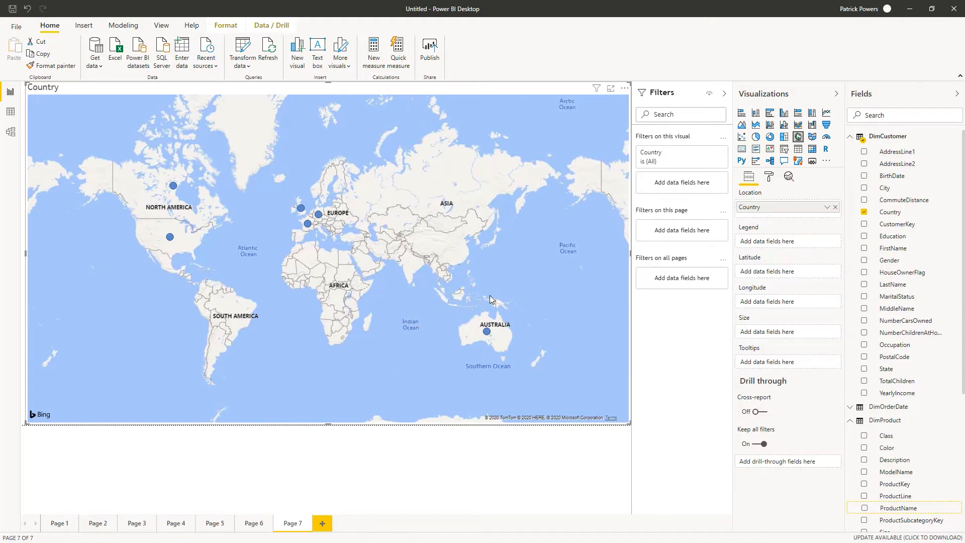
mouse_move(501, 293)
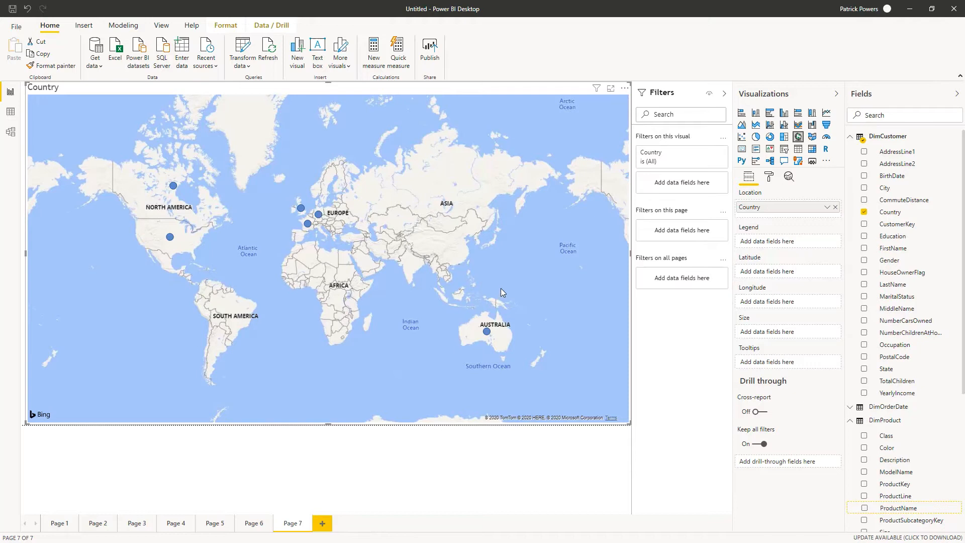
mouse_move(555, 274)
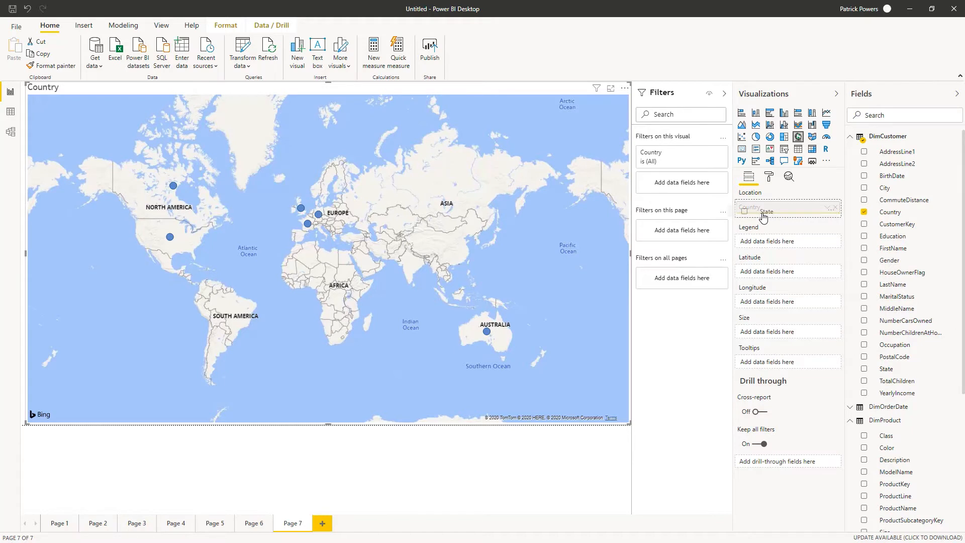
Add State and City from DimCustomer to the map's Location hierarchy under Country
left_click(887, 368)
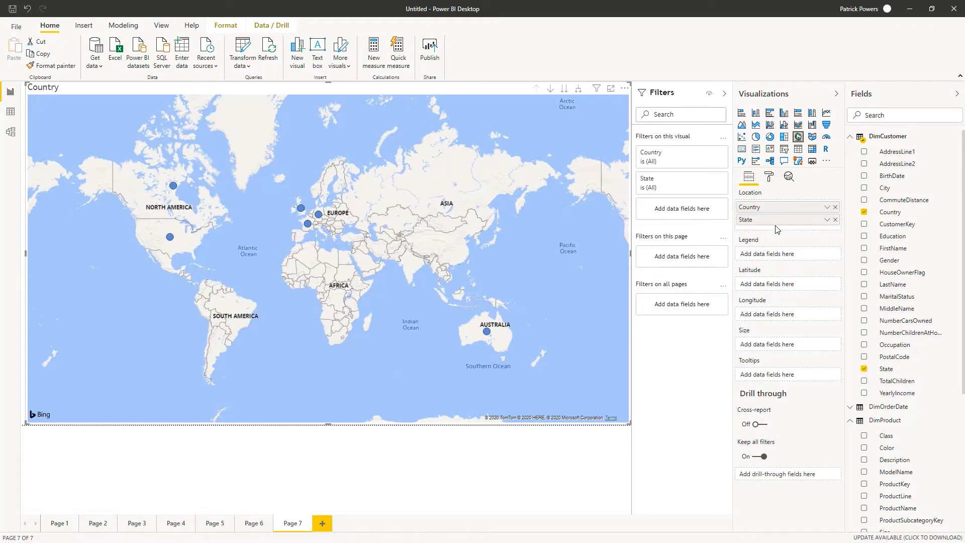
mouse_move(888, 200)
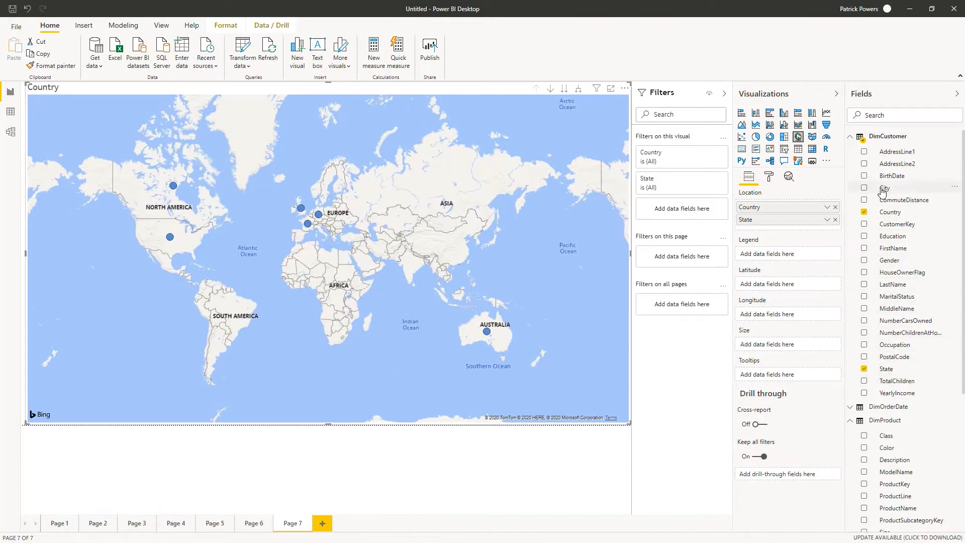
left_click(865, 187)
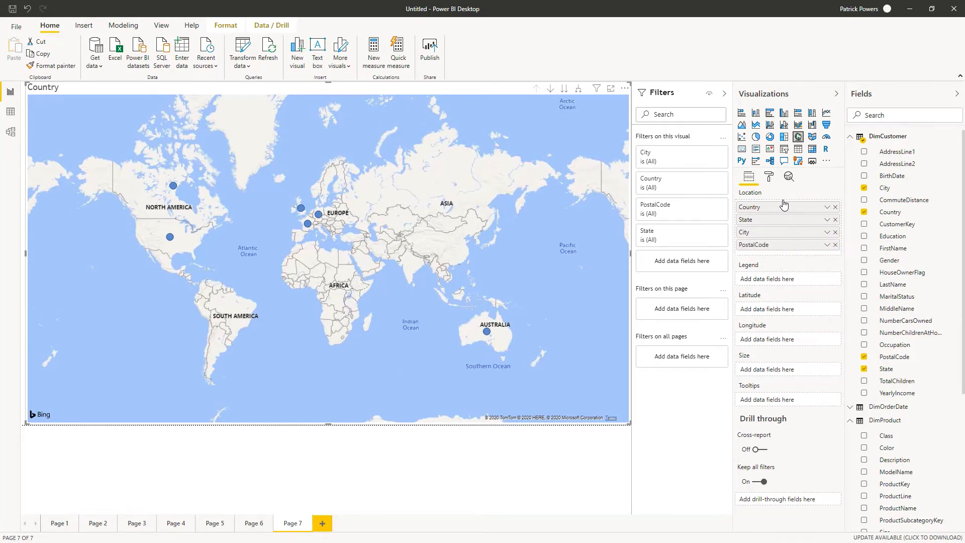
mouse_move(801, 230)
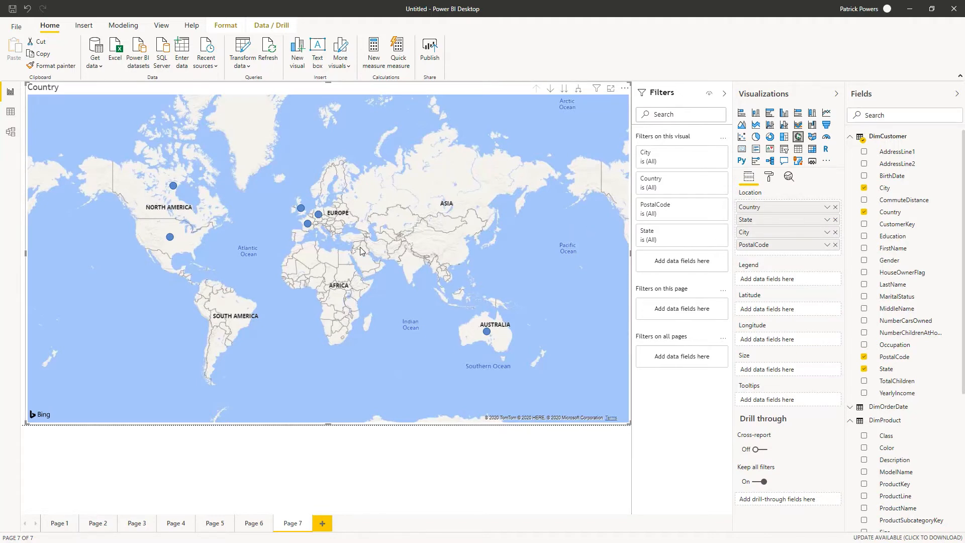
mouse_move(355, 256)
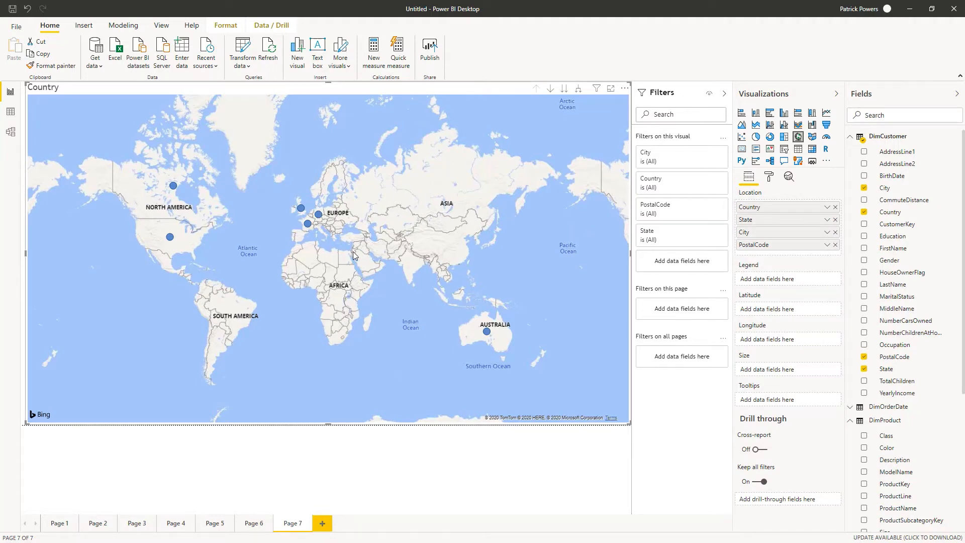
Size the map bubbles by SalesAmount and split them into Gender pie slices
scroll("down", 3)
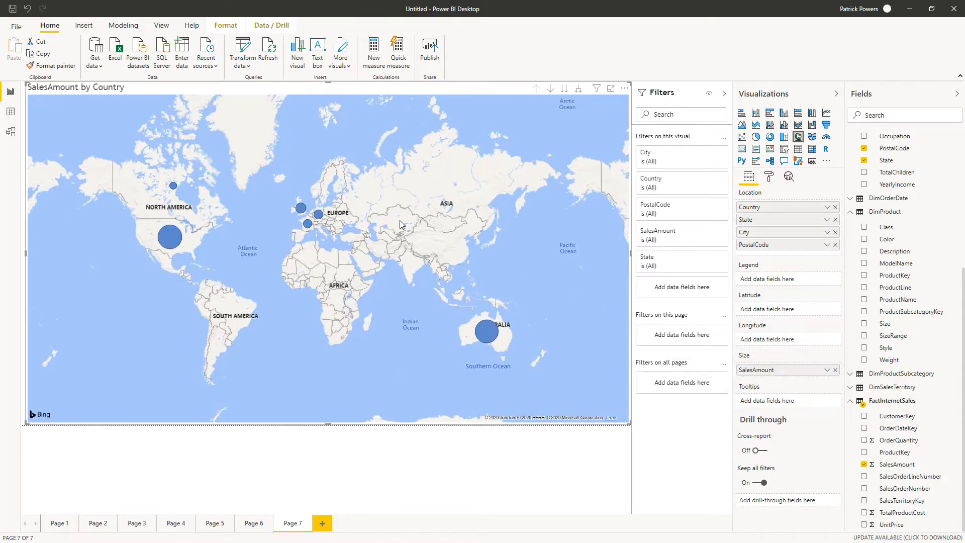
mouse_move(173, 234)
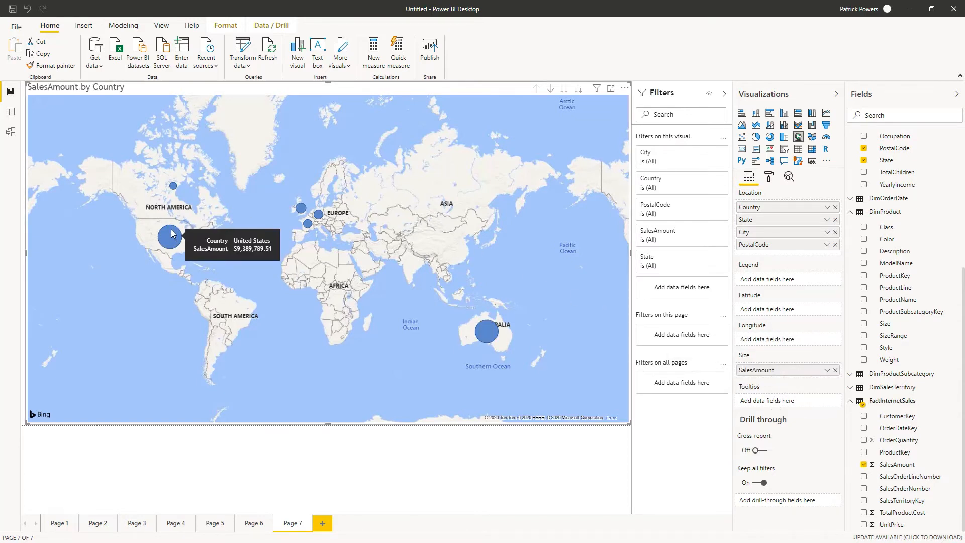
mouse_move(301, 208)
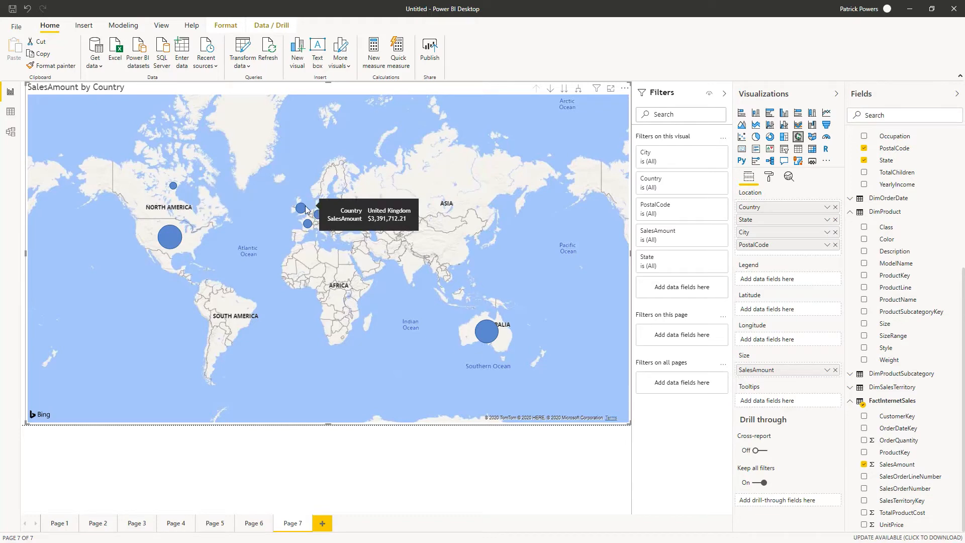
mouse_move(309, 225)
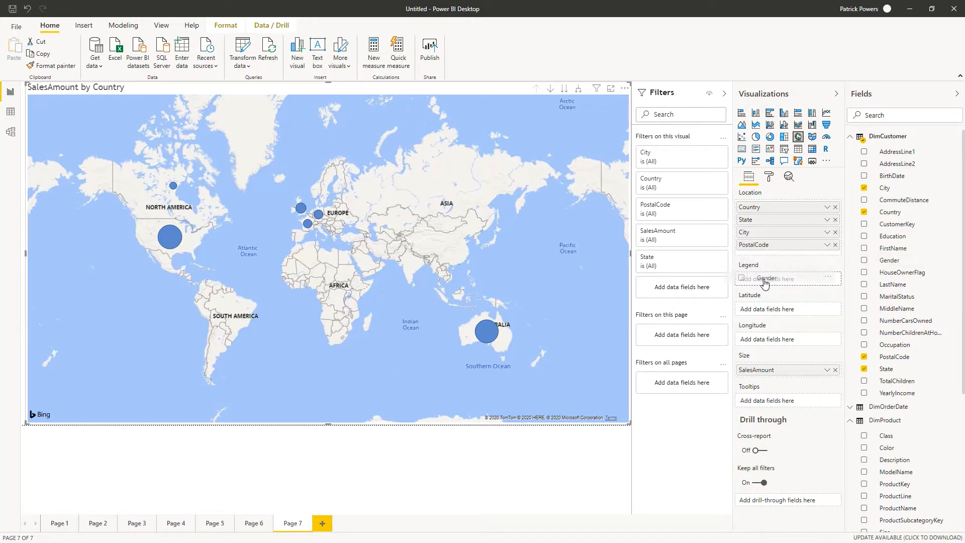
left_click(868, 259)
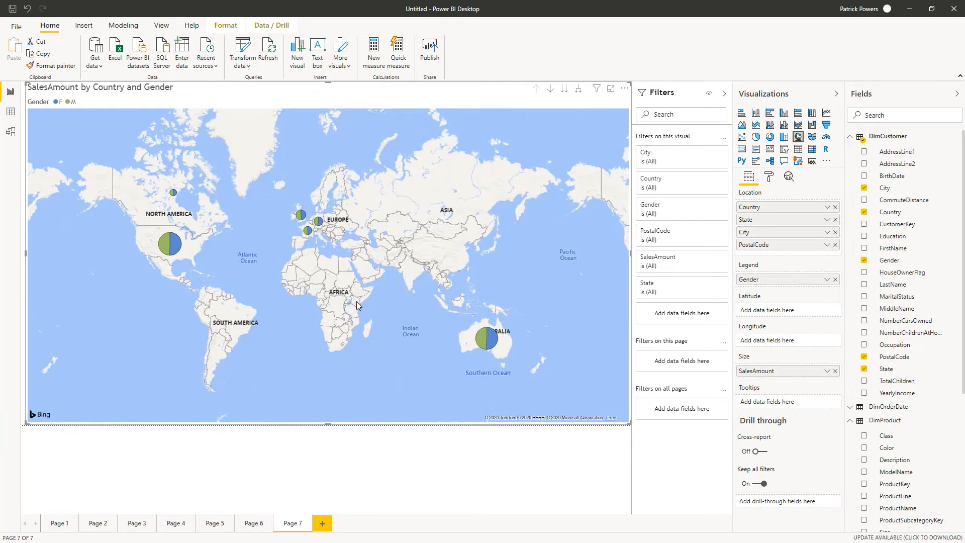
mouse_move(169, 245)
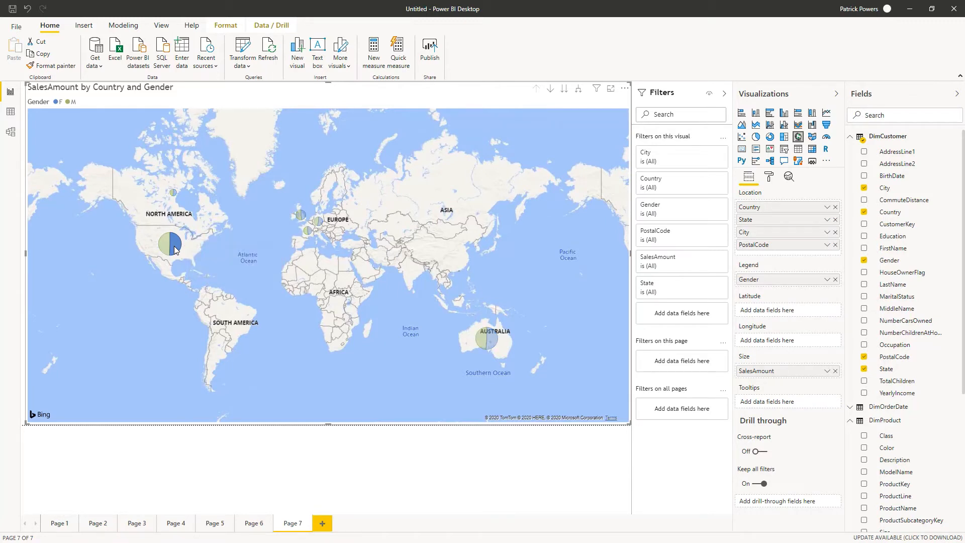
mouse_move(292, 282)
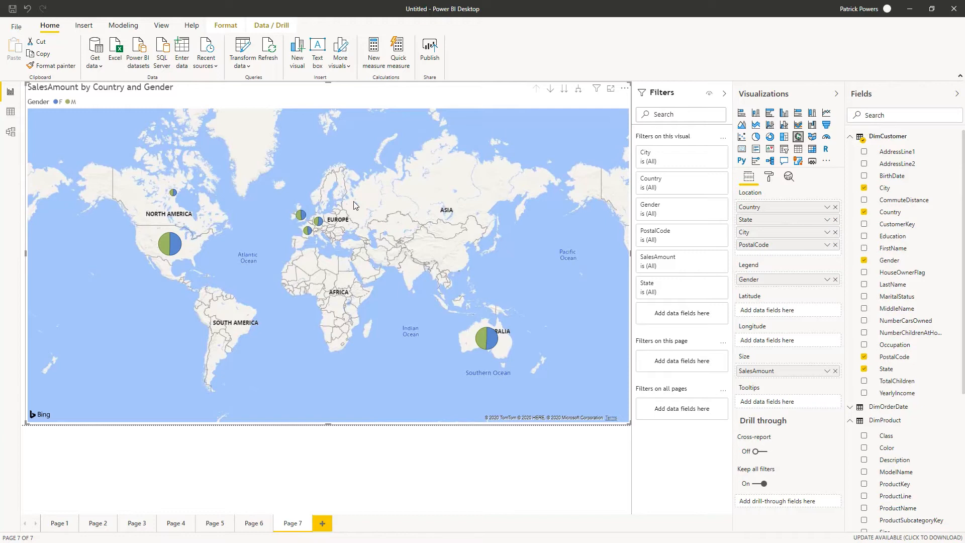
mouse_move(551, 99)
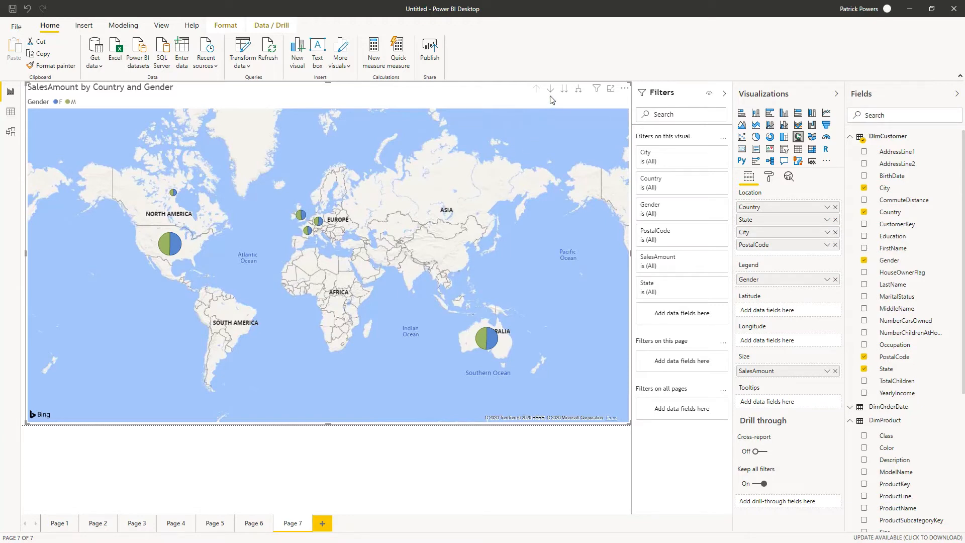
mouse_move(551, 88)
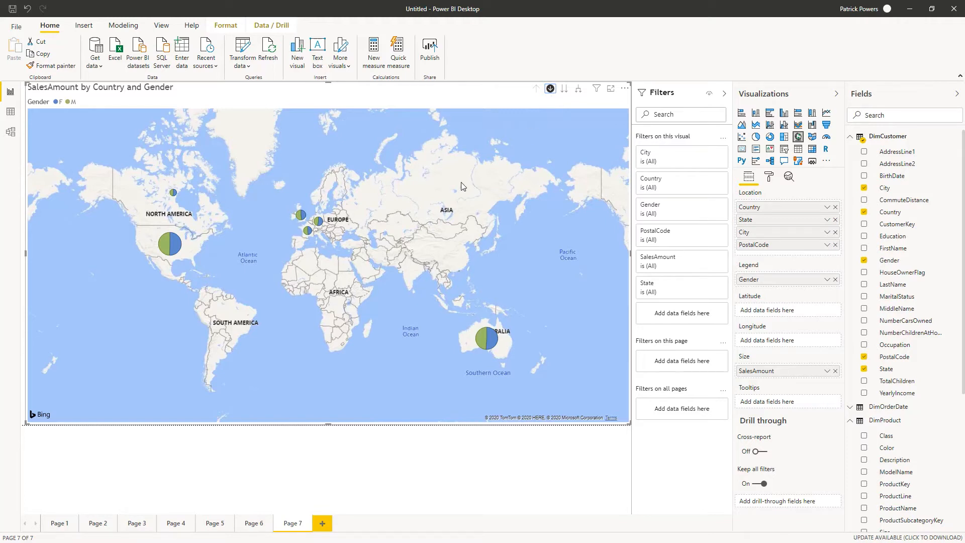
mouse_move(488, 337)
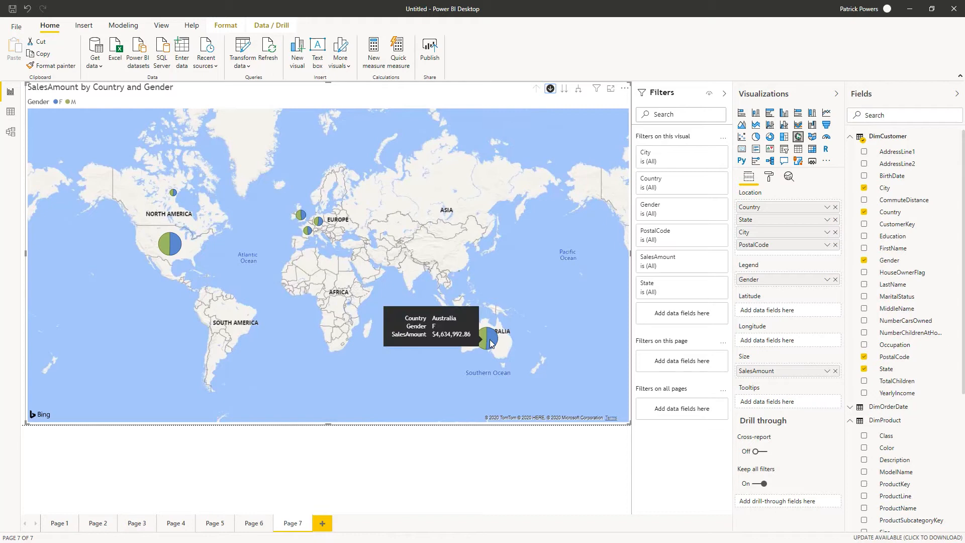
Drill the map into Australia, then into the Warrnambool sales point
left_click(488, 339)
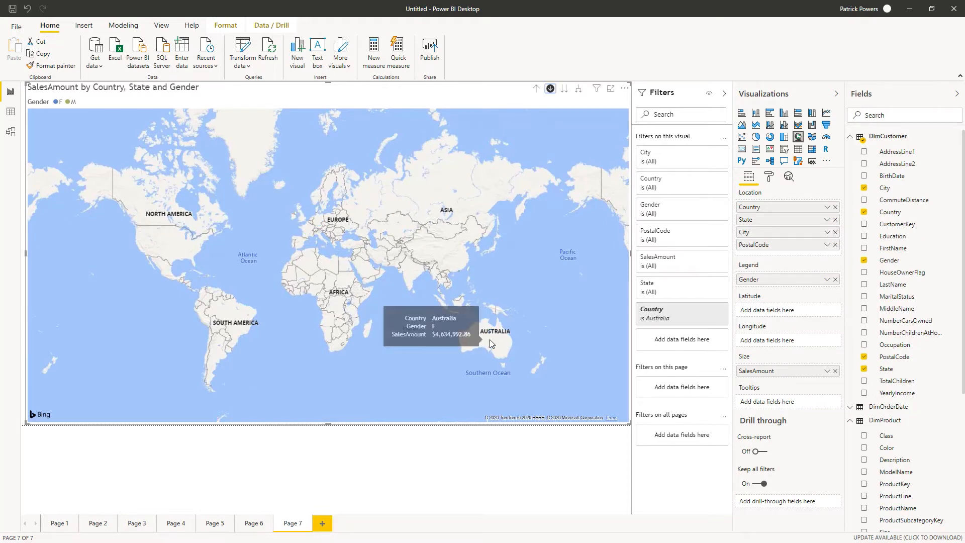
left_click(550, 89)
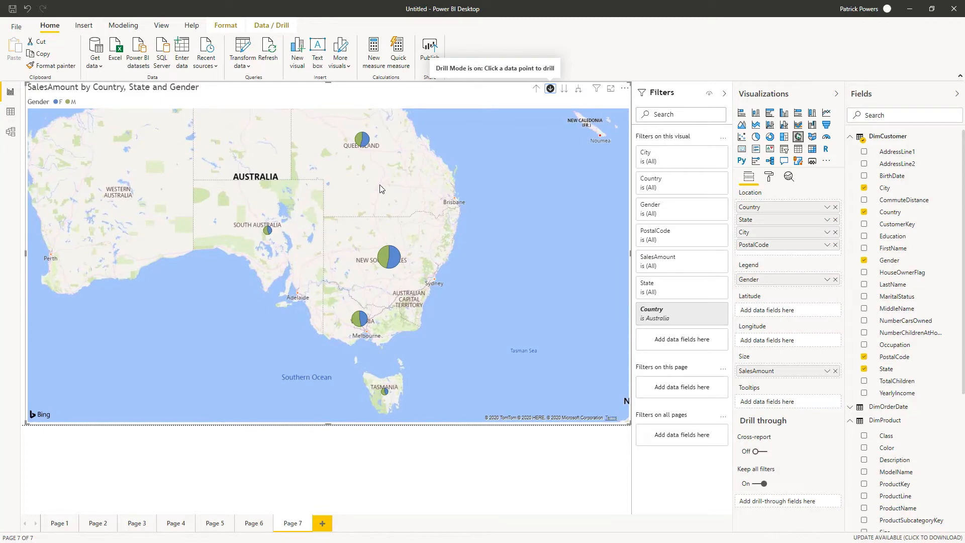
mouse_move(359, 319)
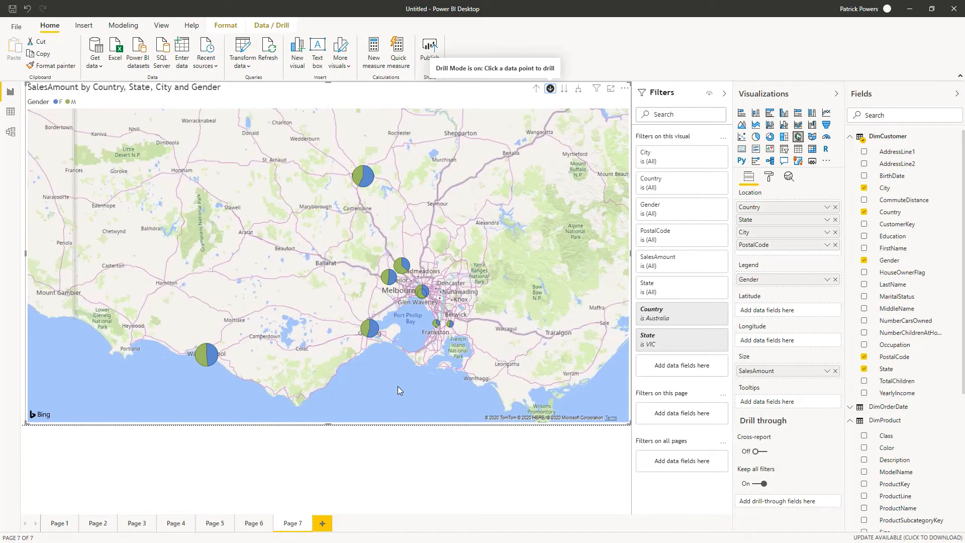
mouse_move(209, 355)
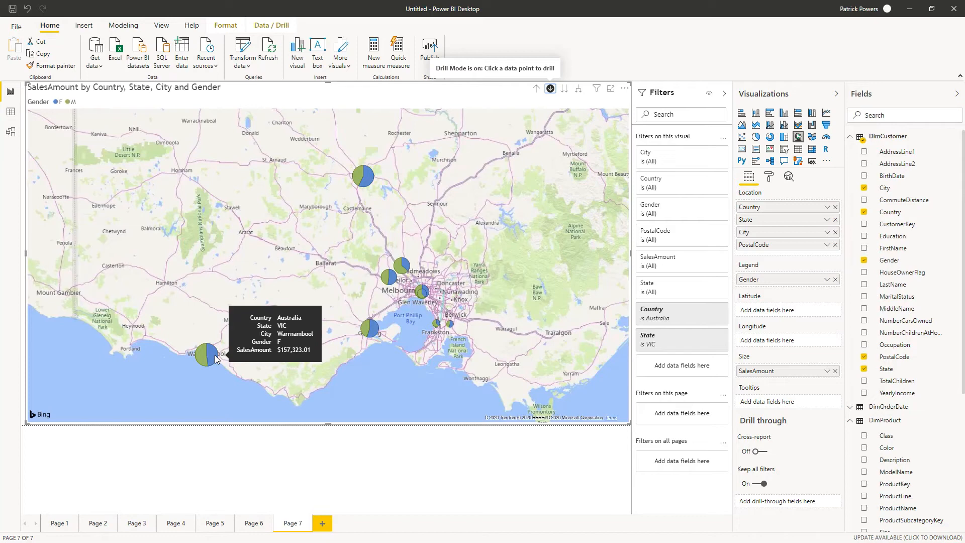
left_click(214, 354)
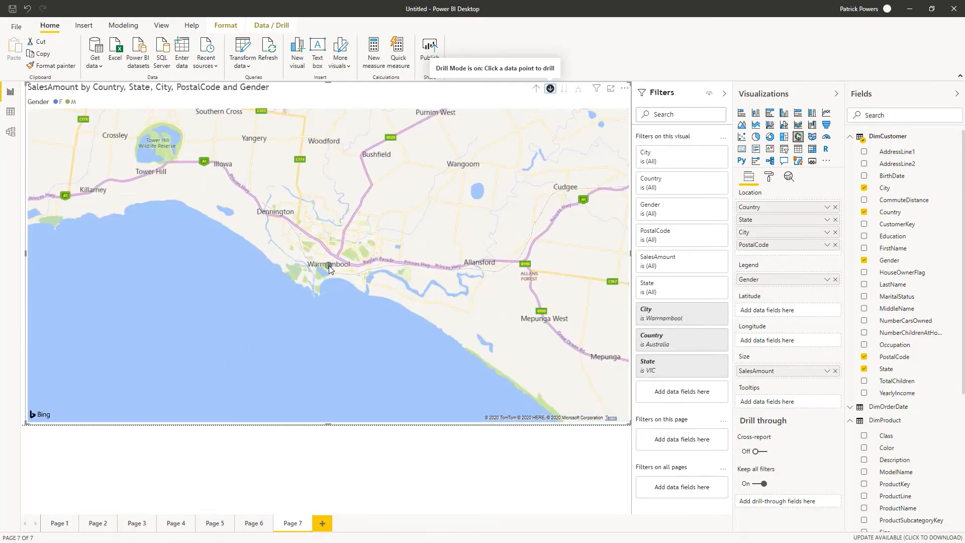
mouse_move(330, 268)
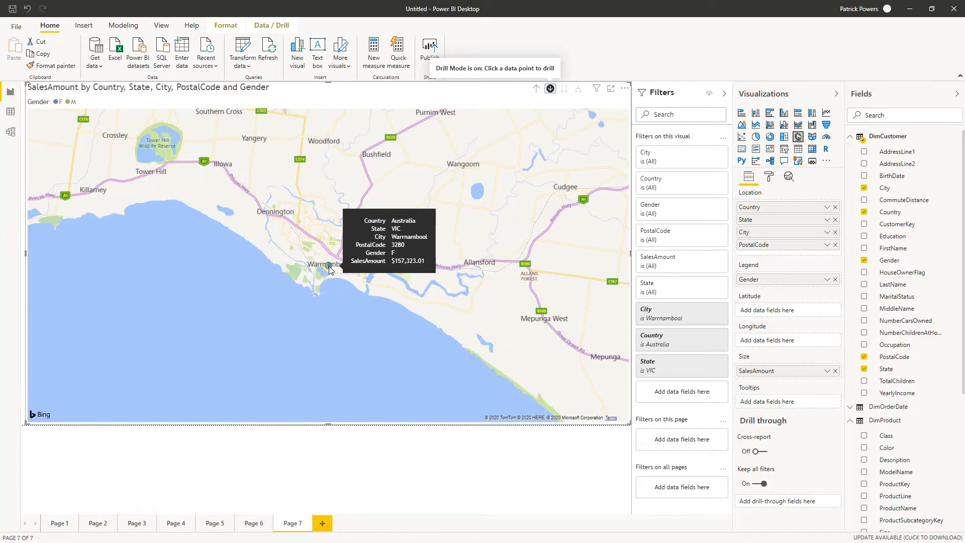
mouse_move(589, 287)
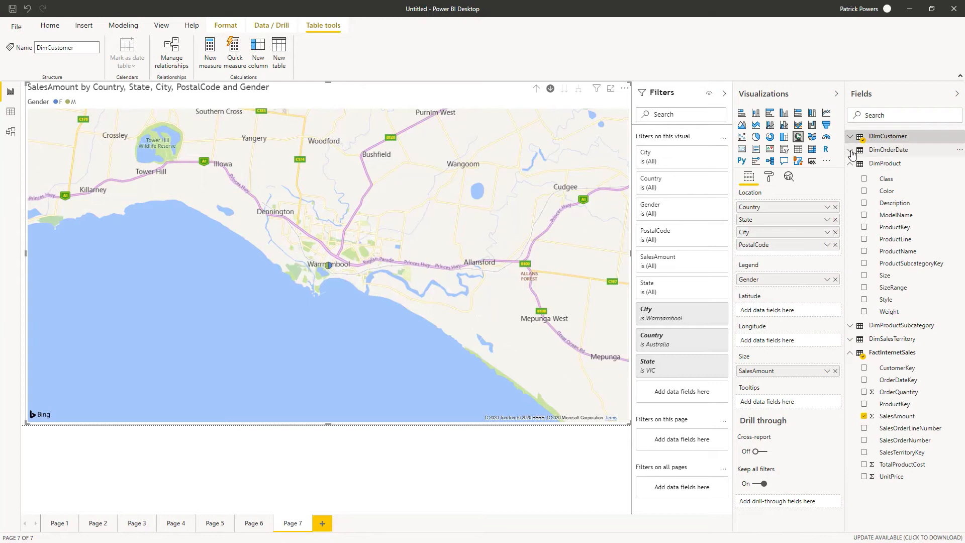
Expand DimOrderDate and add Year as the deepest map location level
left_click(851, 150)
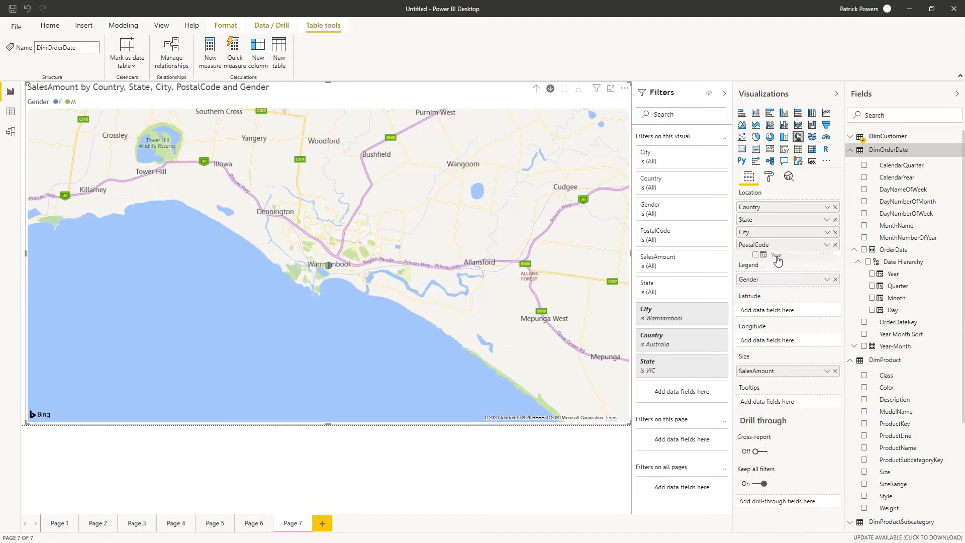
left_click(872, 274)
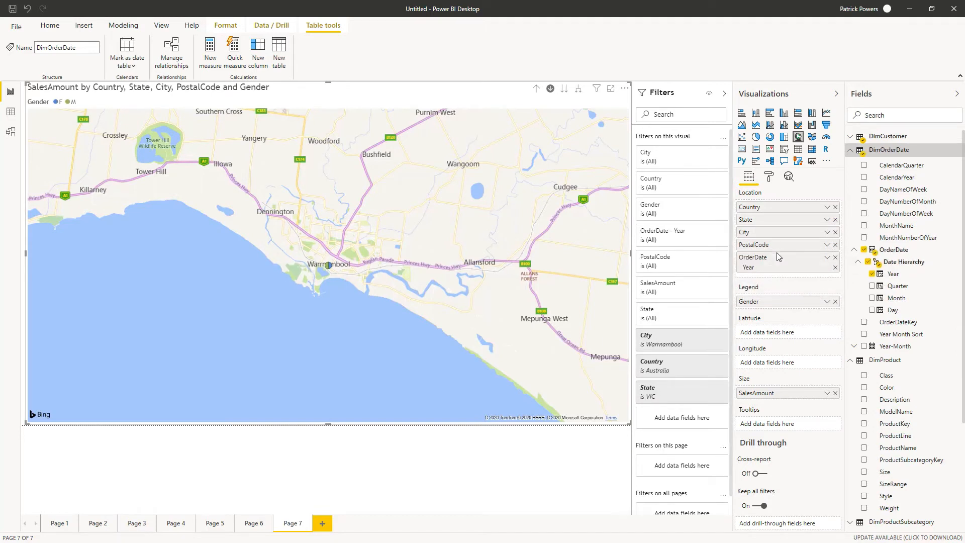
mouse_move(331, 269)
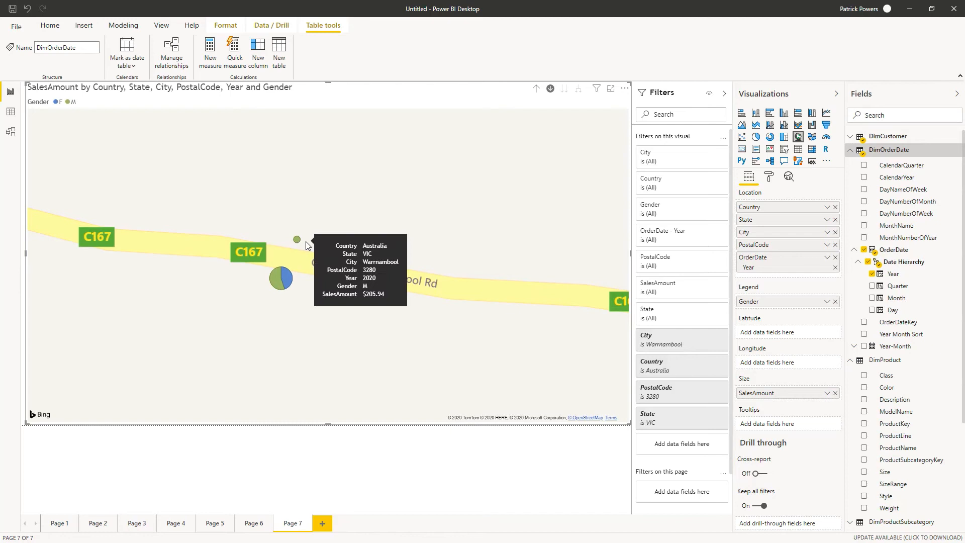
mouse_move(376, 252)
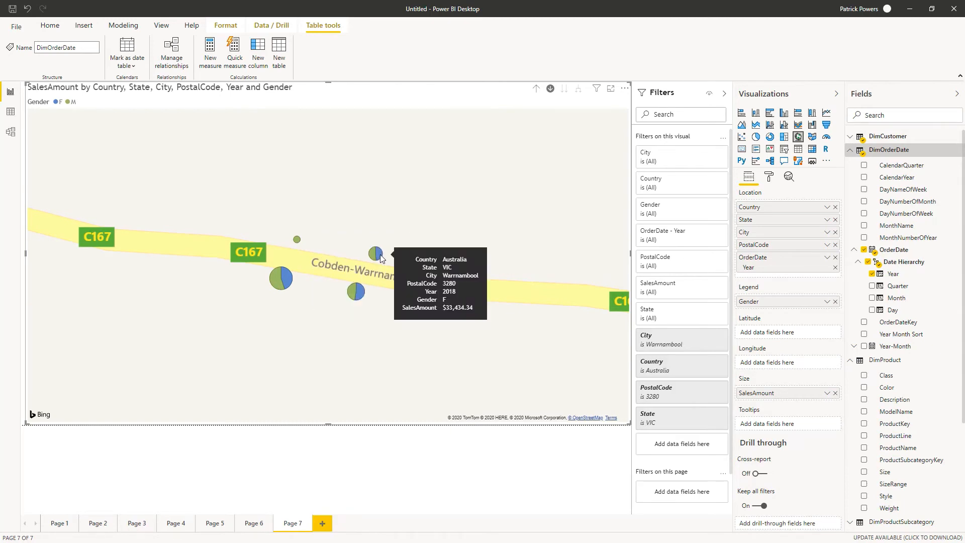
mouse_move(389, 252)
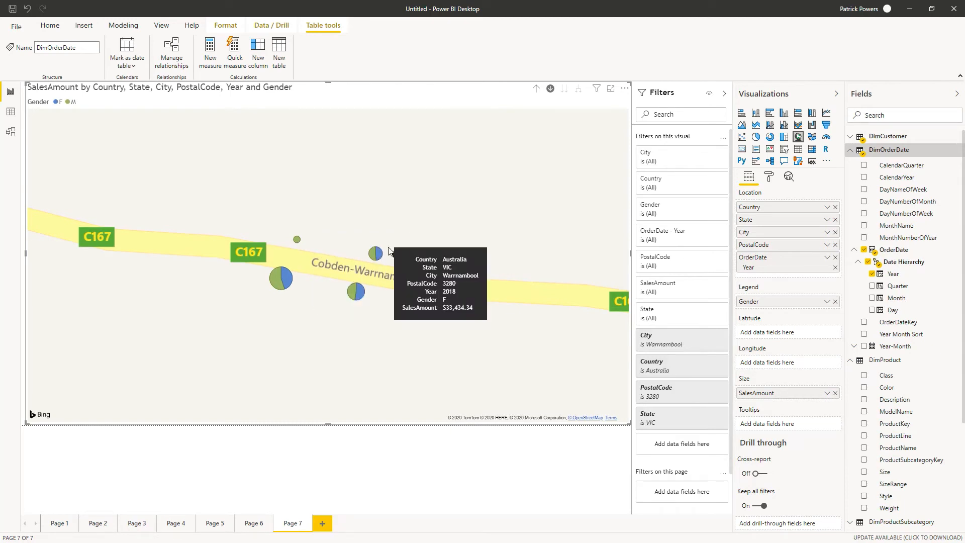
mouse_move(571, 104)
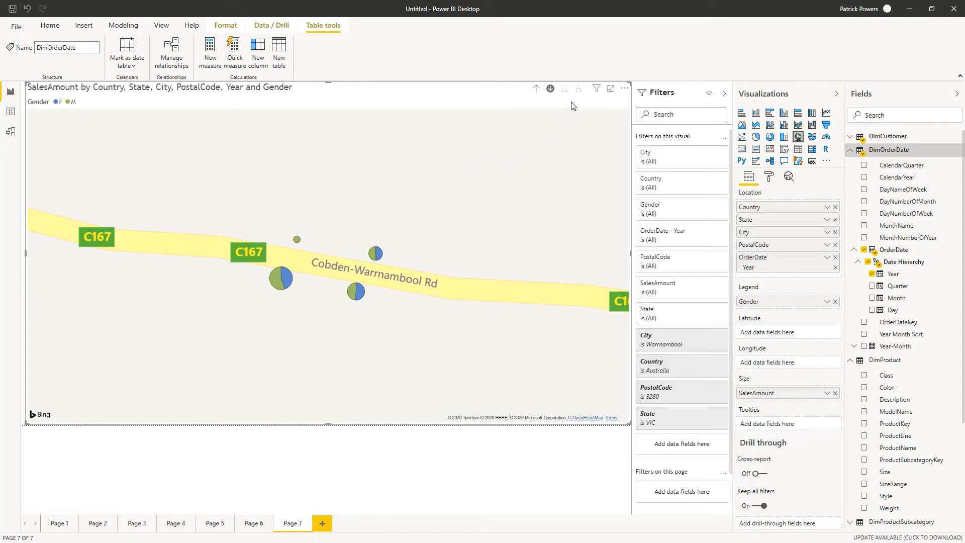
mouse_move(536, 89)
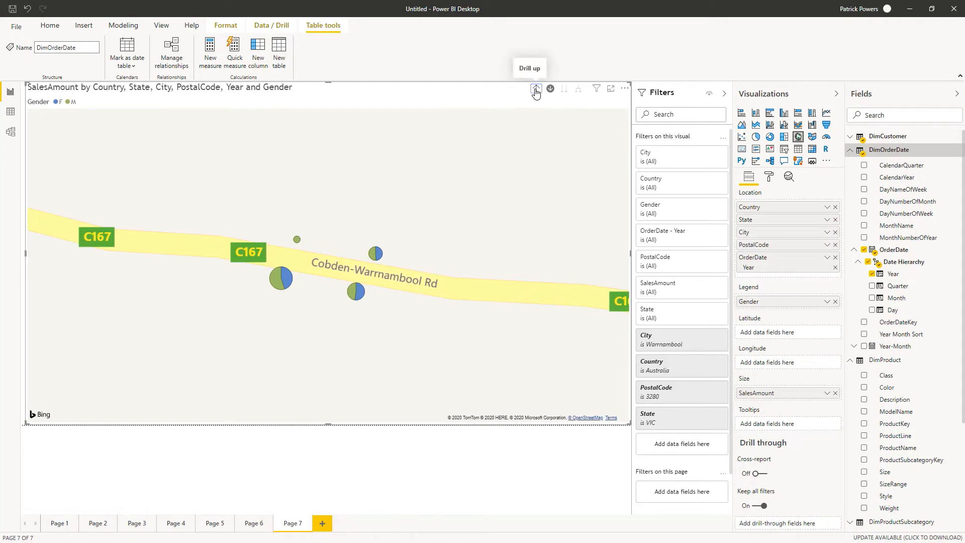
Drill the map up three levels back to country level
left_click(535, 89)
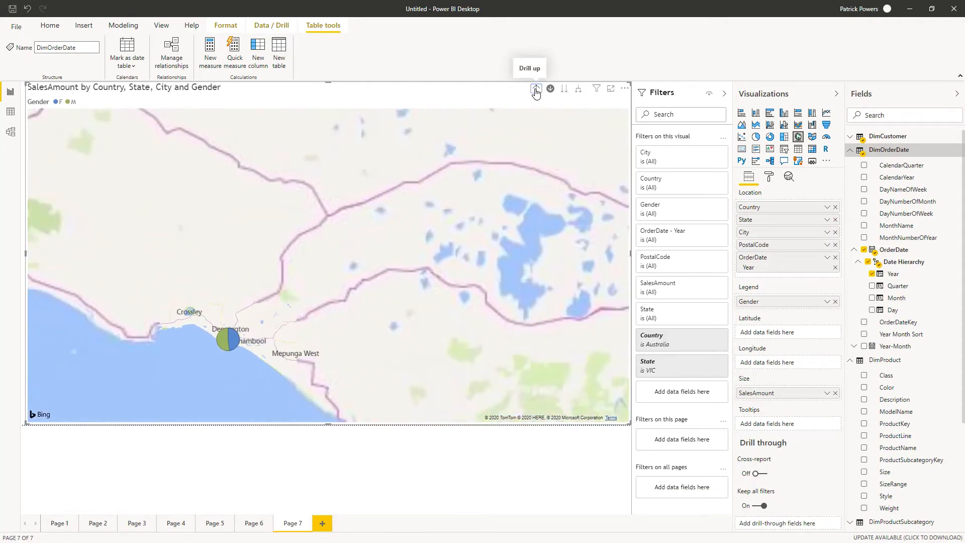
left_click(535, 88)
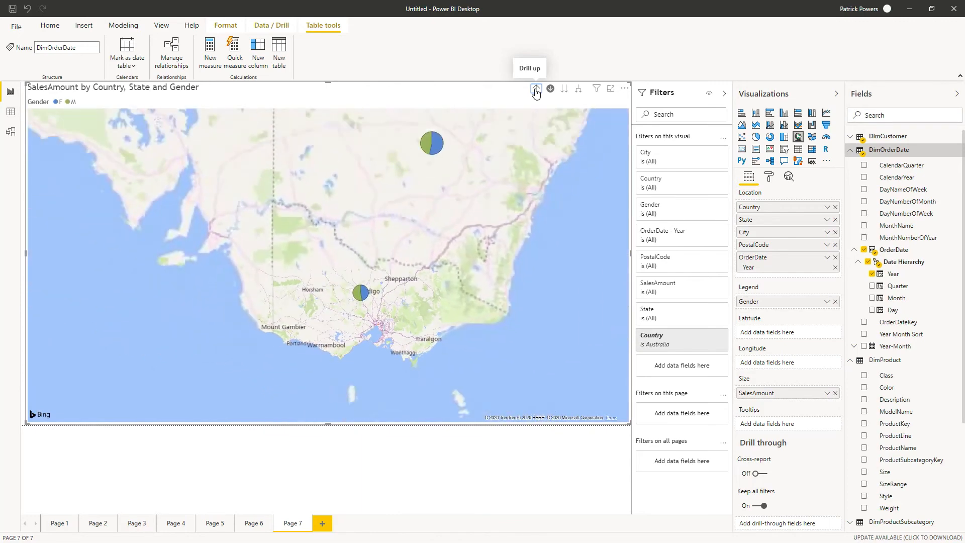
left_click(536, 88)
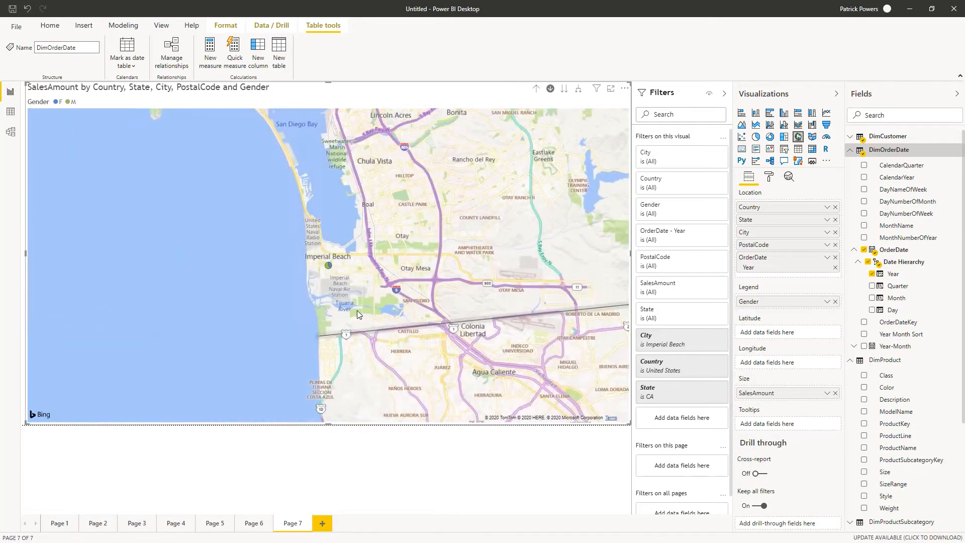
mouse_move(324, 270)
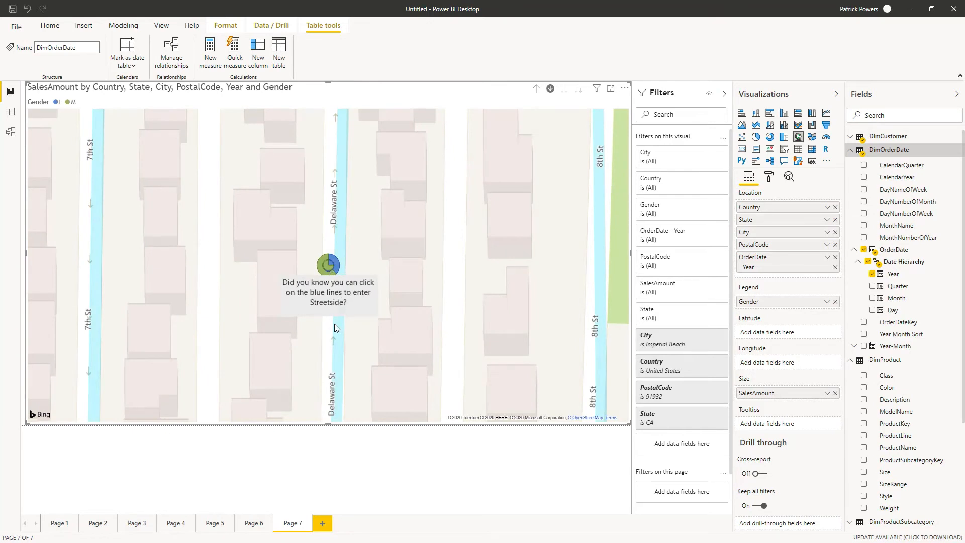
mouse_move(354, 300)
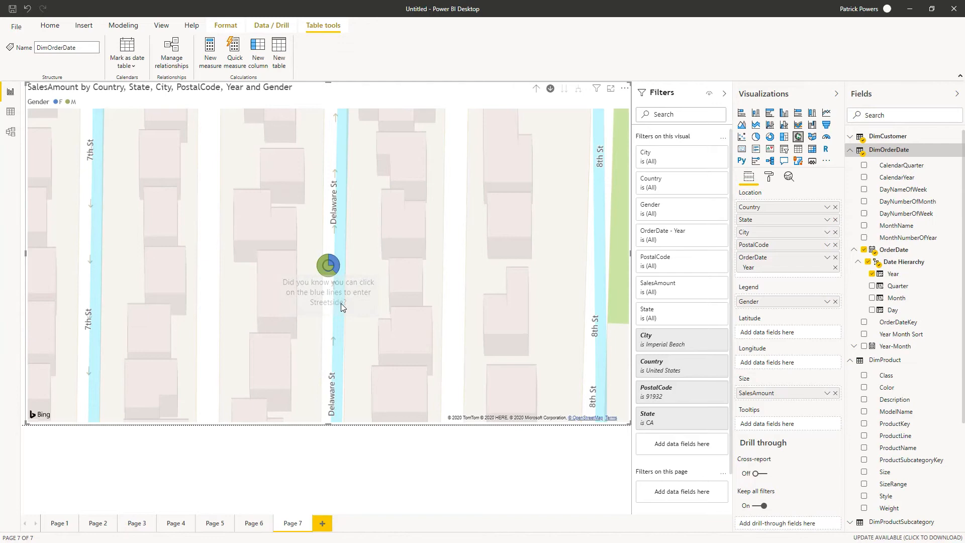
View Delaware St in Streetside, then drill back up to United States states
left_click(335, 265)
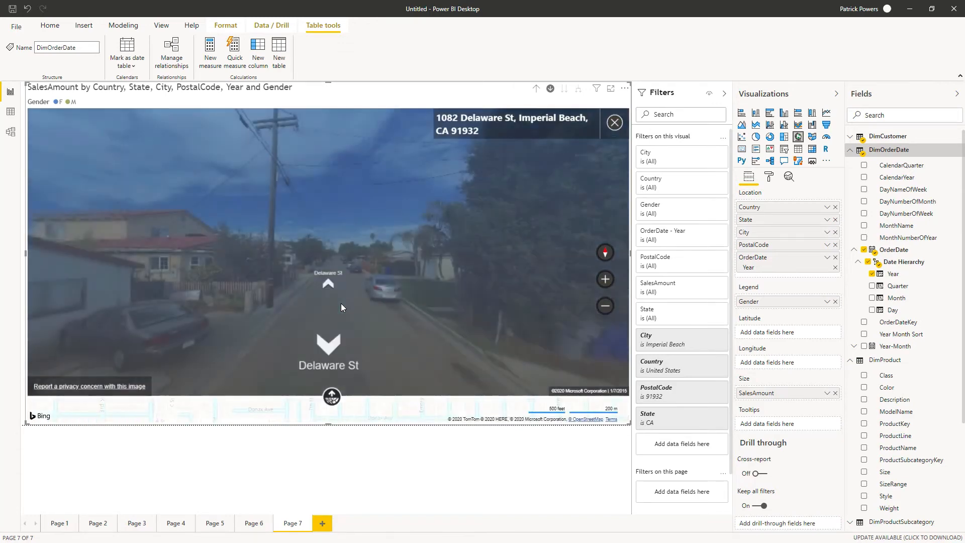
left_click(535, 90)
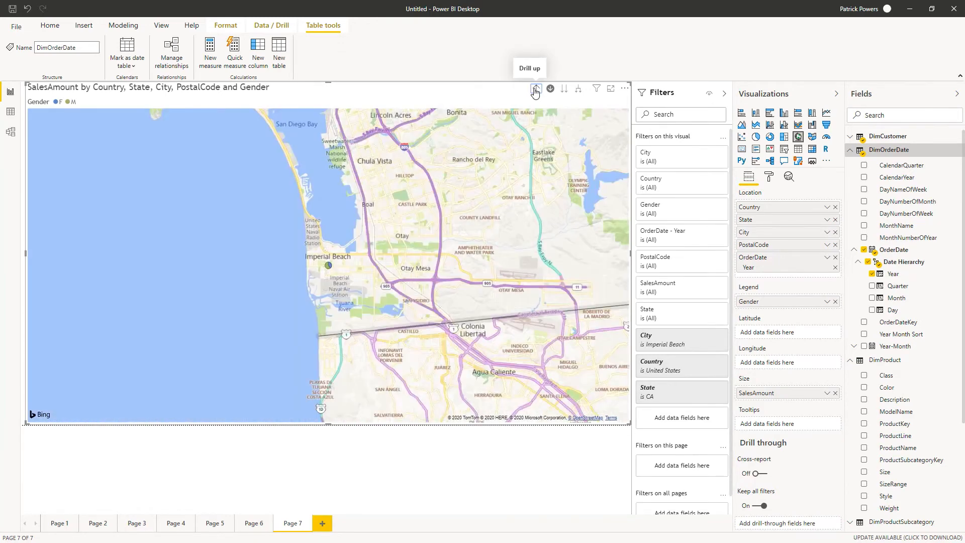
left_click(535, 89)
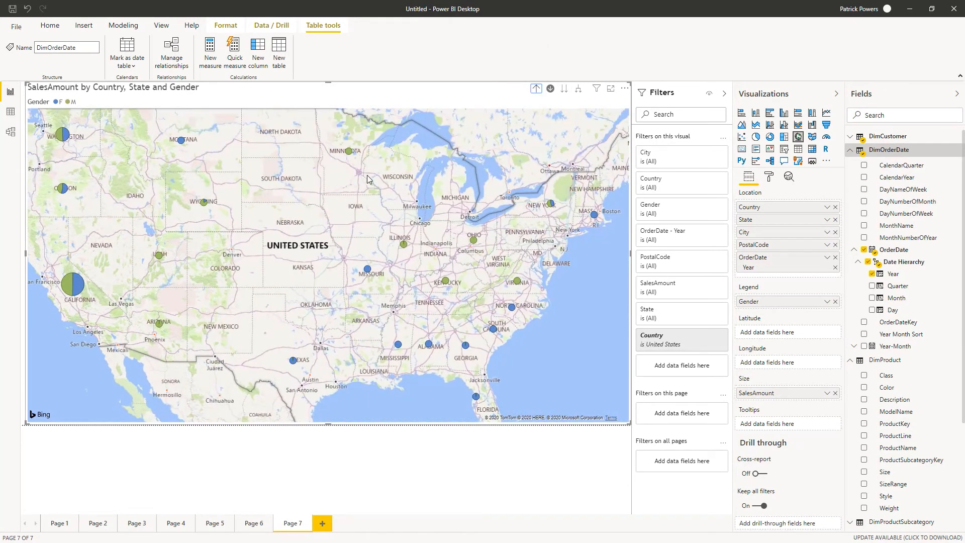
mouse_move(336, 203)
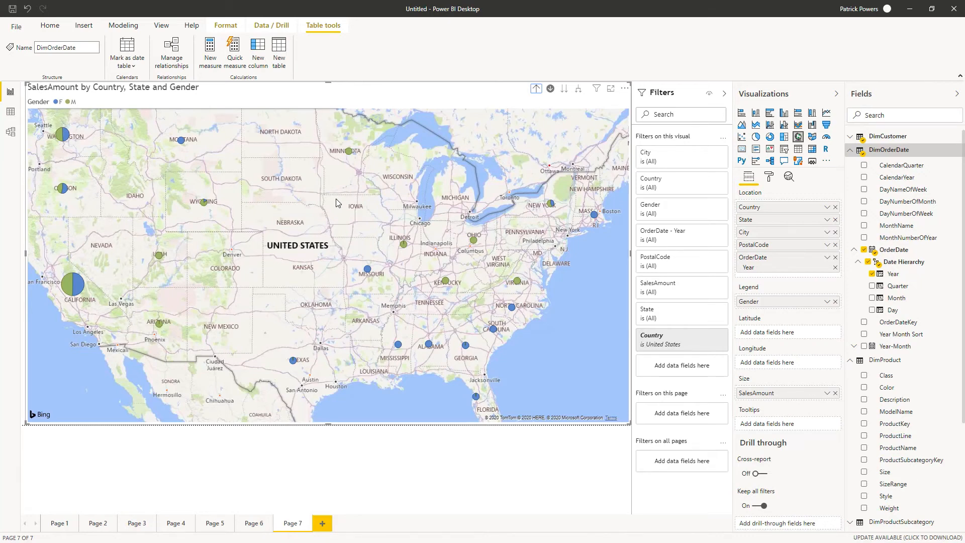
mouse_move(301, 328)
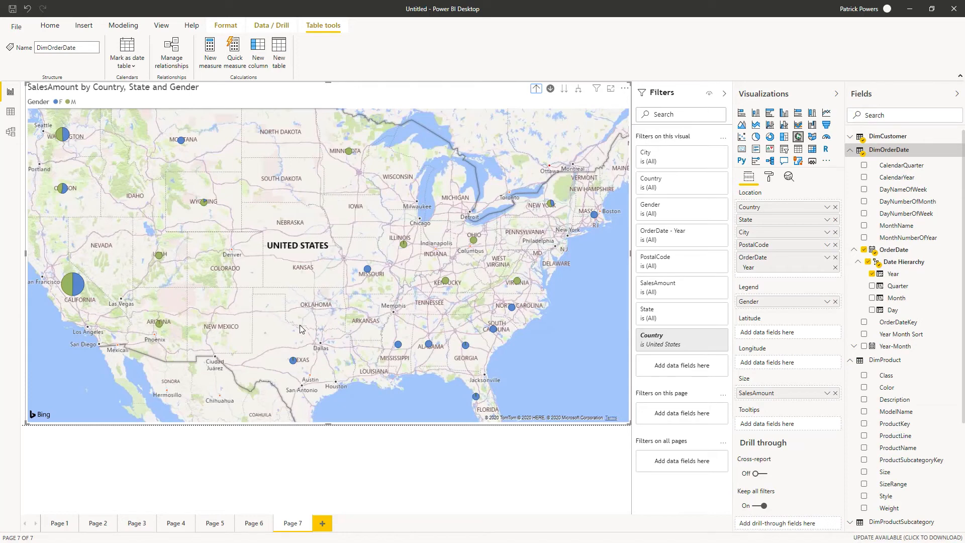
mouse_move(321, 524)
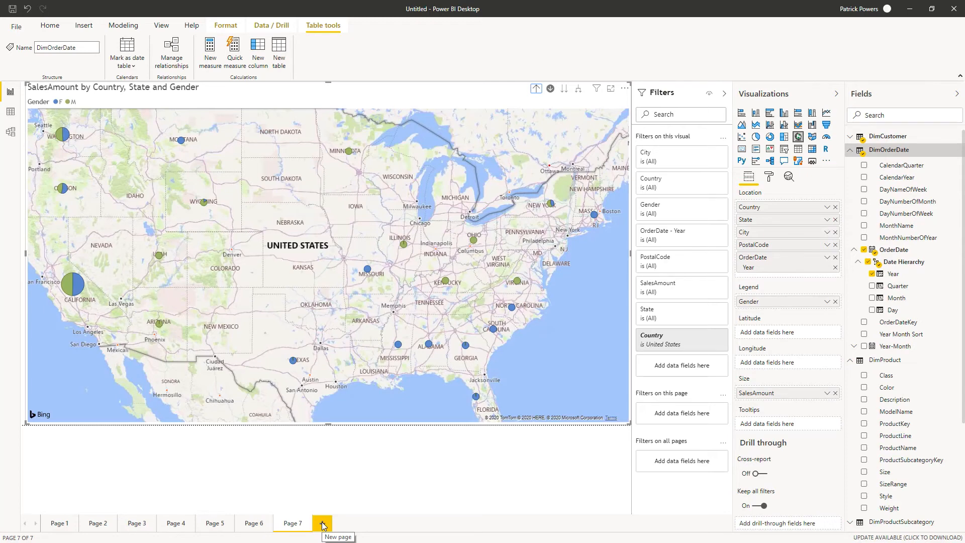
Add a blank Page 8 to the report
left_click(323, 523)
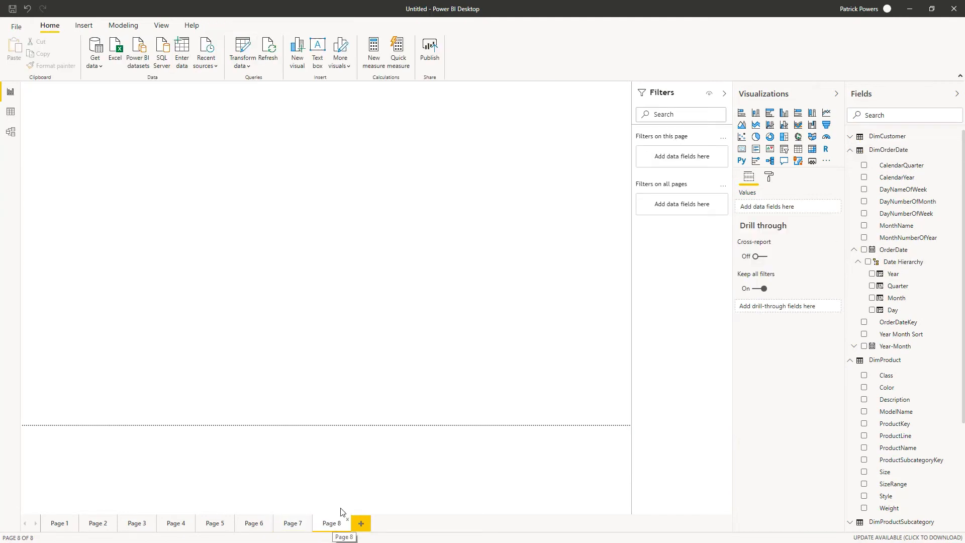
mouse_move(482, 229)
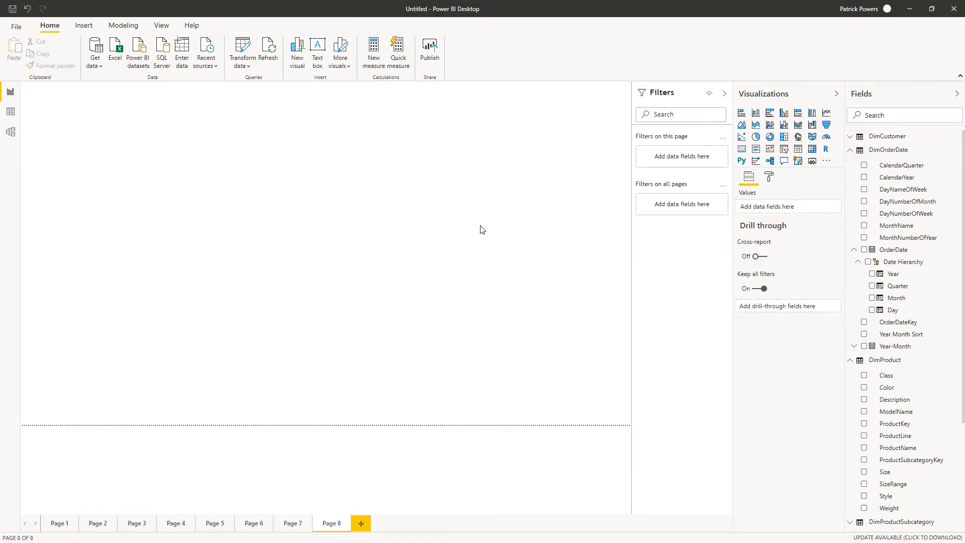
Place a column chart with order Year on the axis and SalesAmount as values
left_click(784, 113)
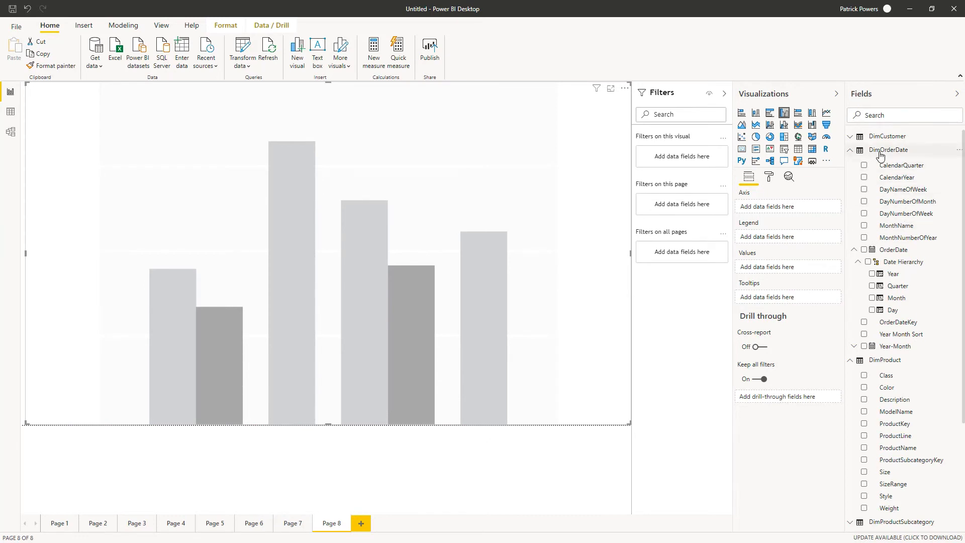
mouse_move(894, 285)
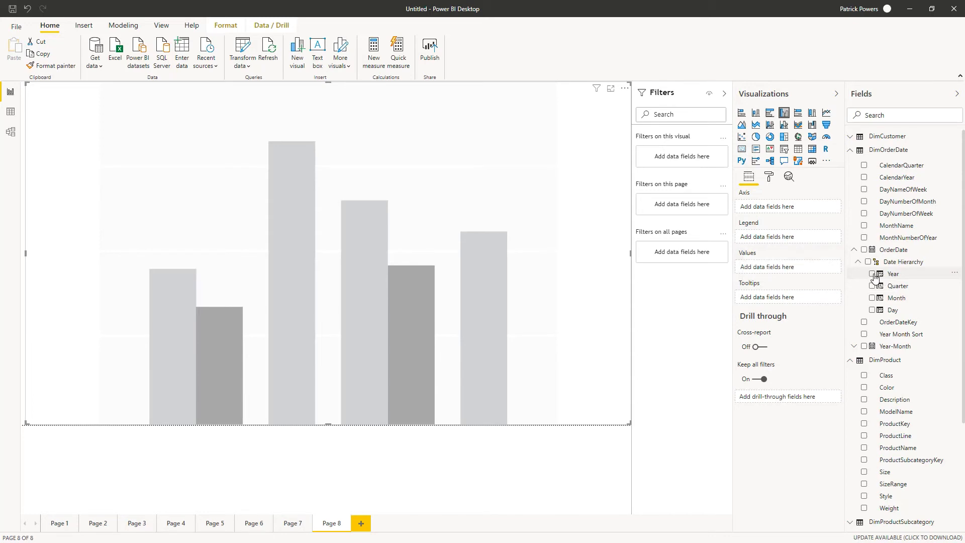
left_click(872, 274)
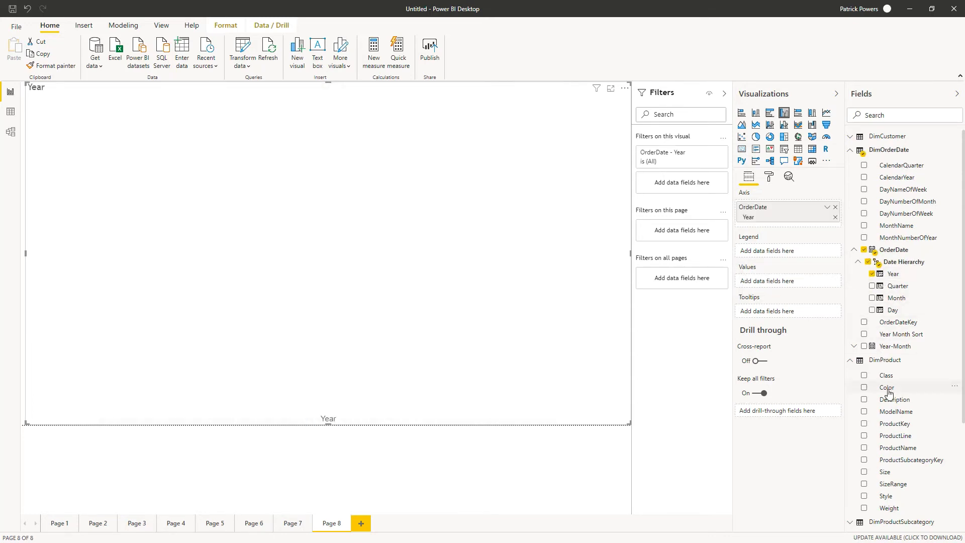
scroll("down", 3)
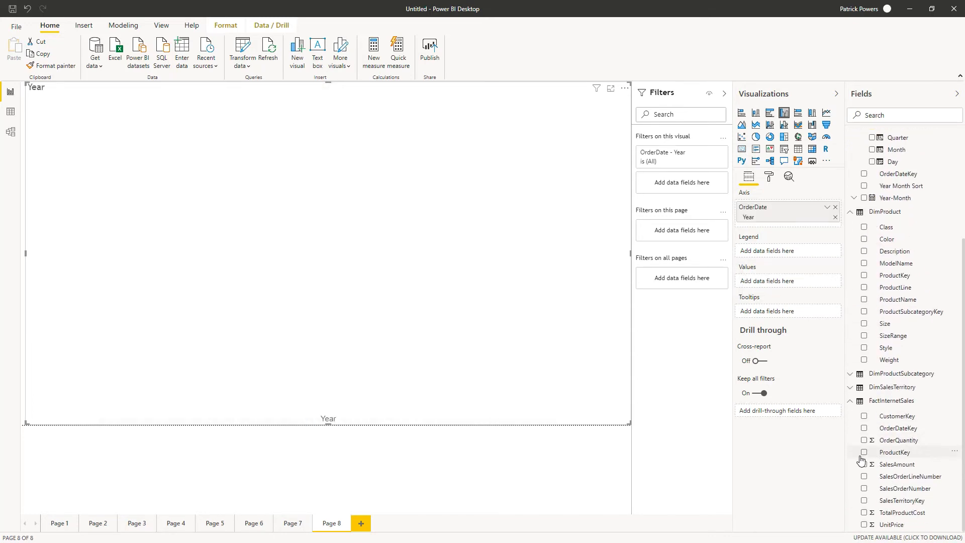
left_click(864, 464)
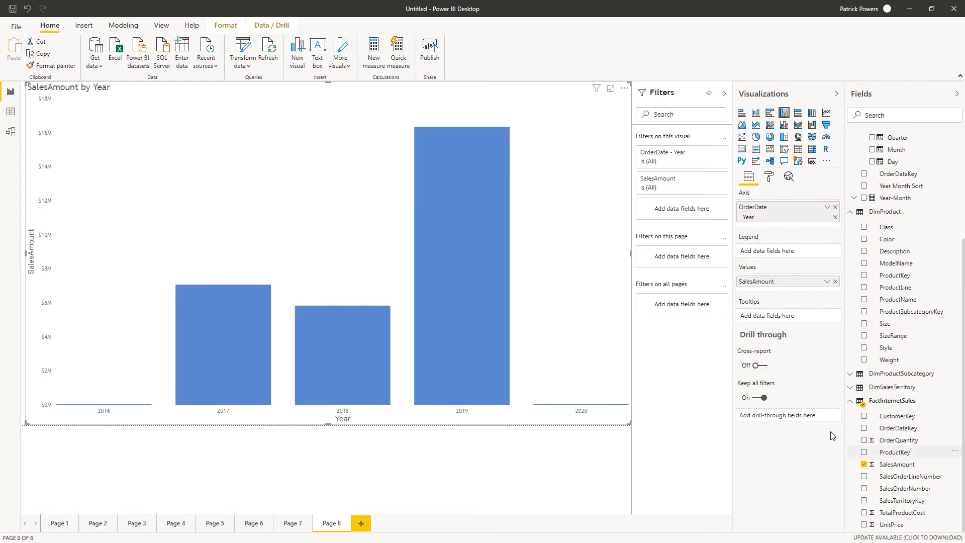
mouse_move(119, 410)
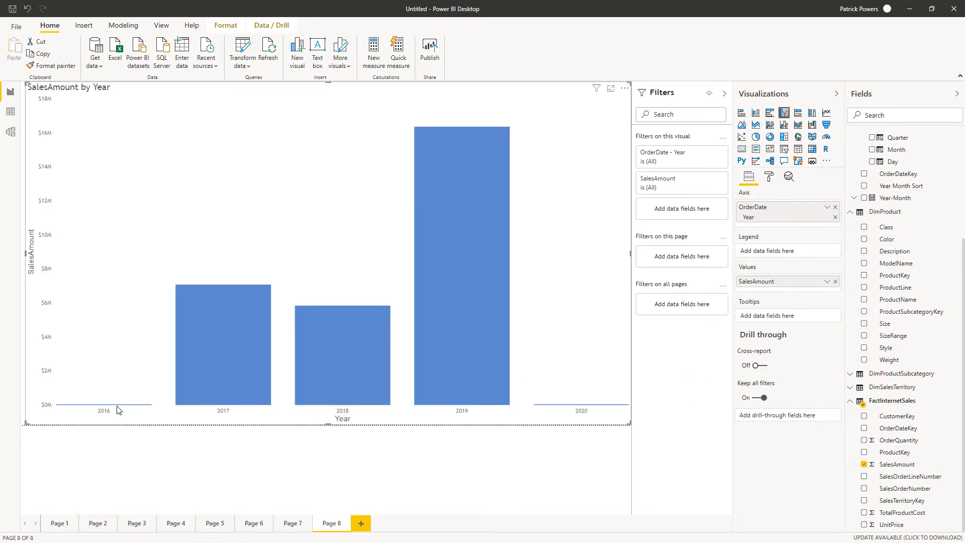
mouse_move(203, 358)
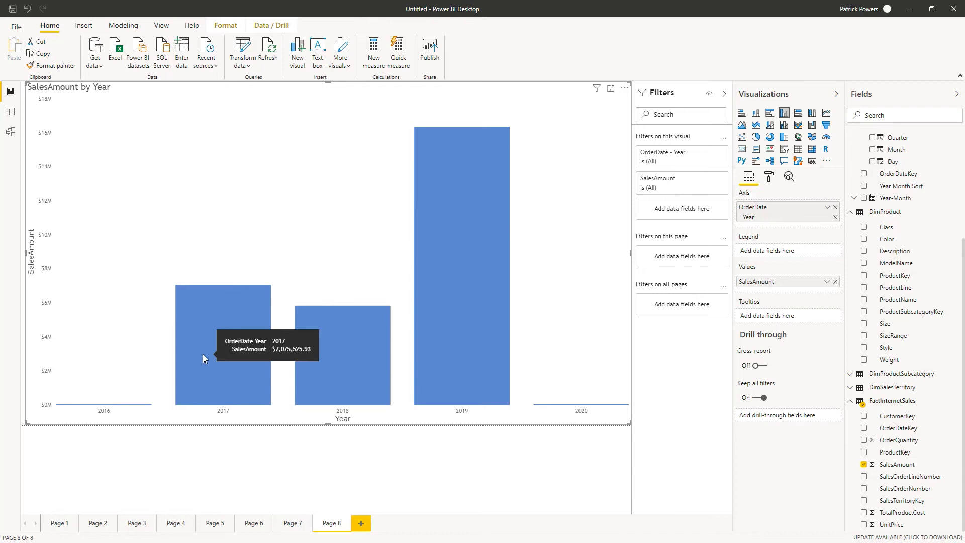
mouse_move(364, 455)
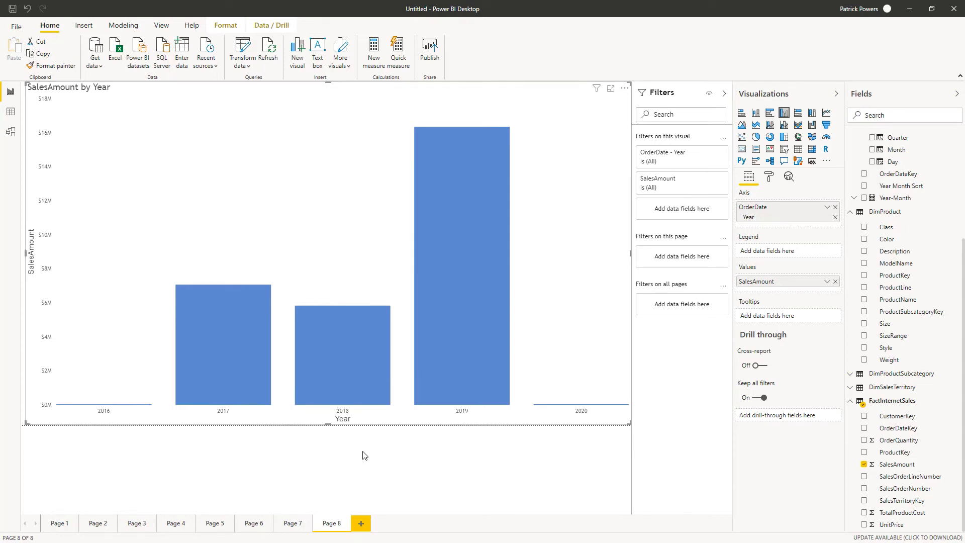
mouse_move(358, 487)
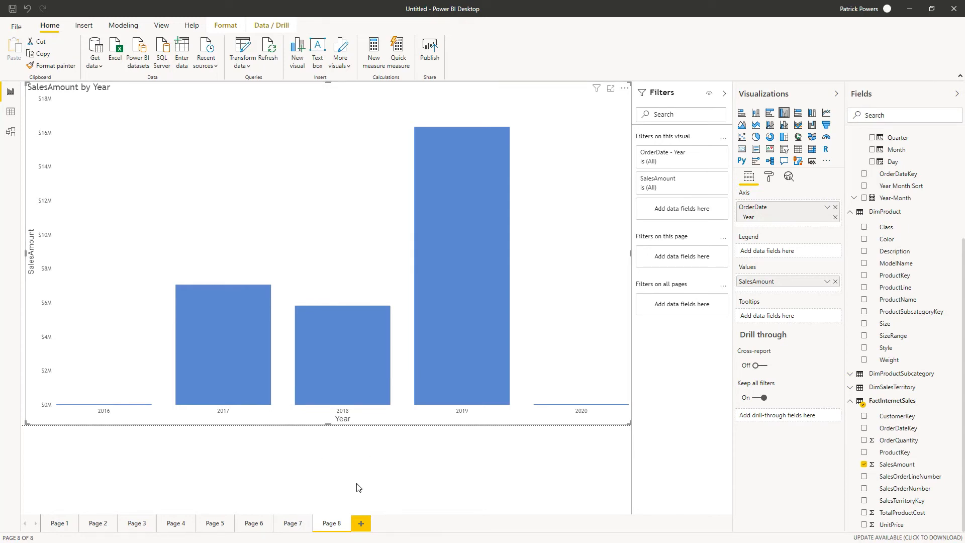
Add a blank page and rename the year chart page to Parent Report
left_click(361, 524)
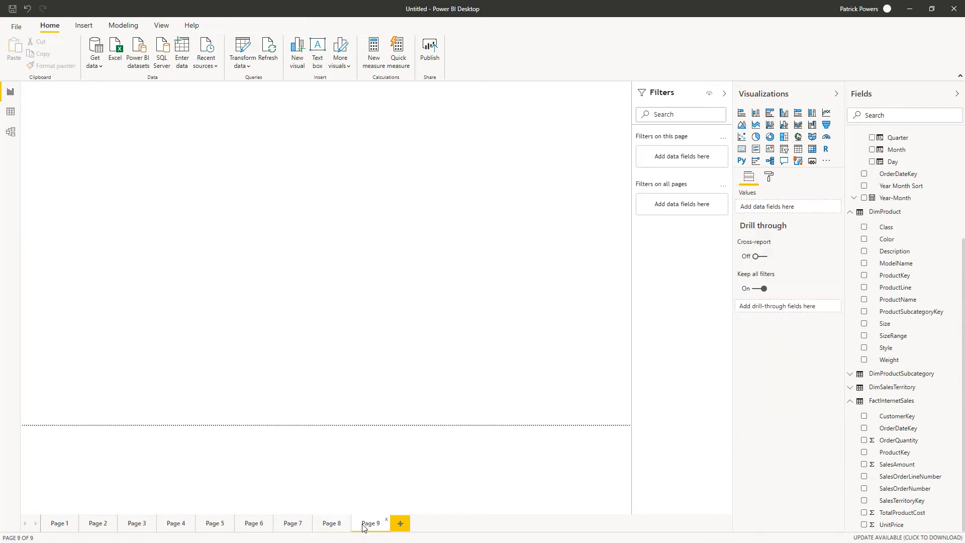
mouse_move(370, 528)
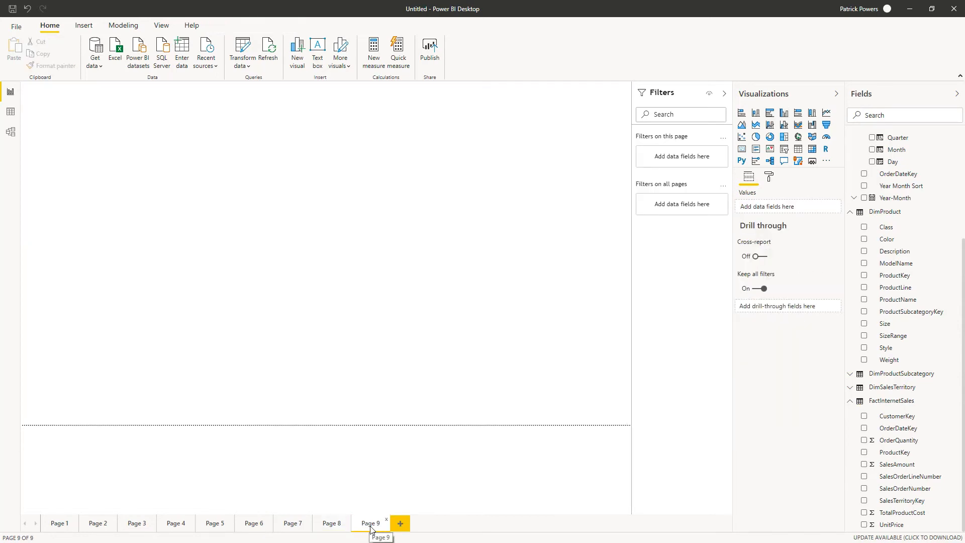
mouse_move(356, 527)
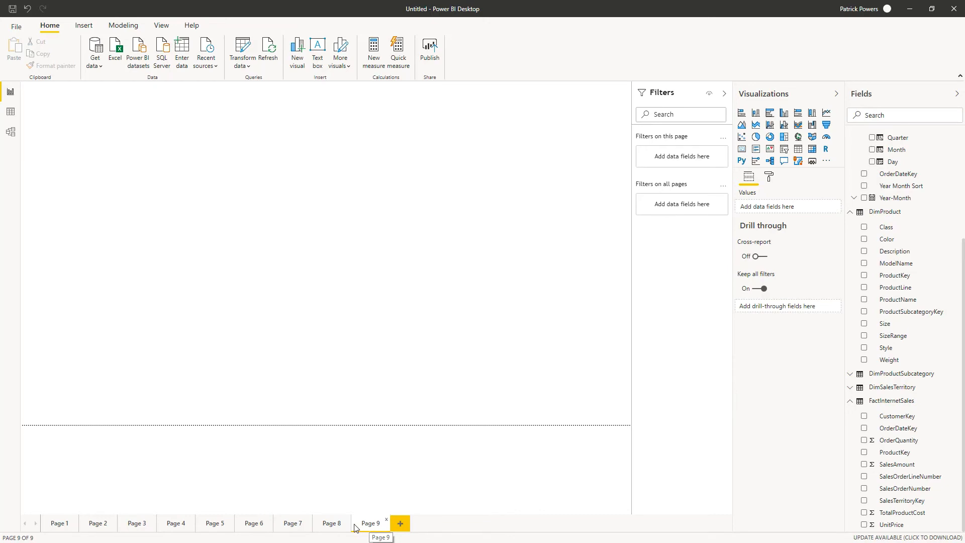
mouse_move(349, 526)
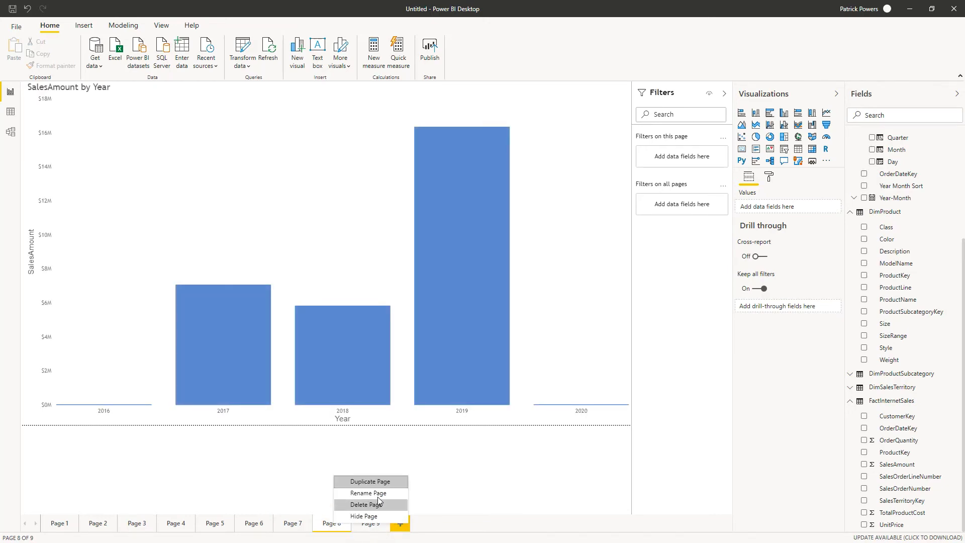
left_click(366, 492)
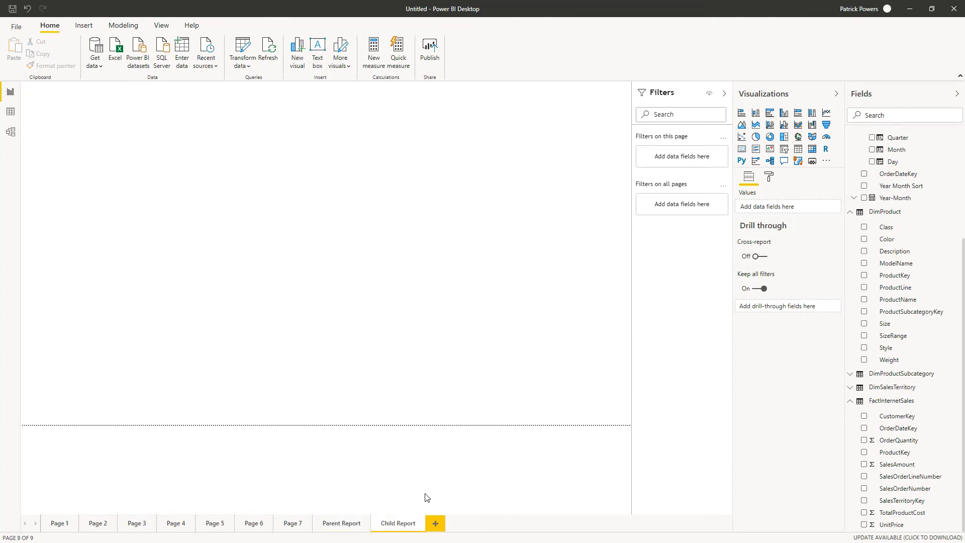
mouse_move(785, 111)
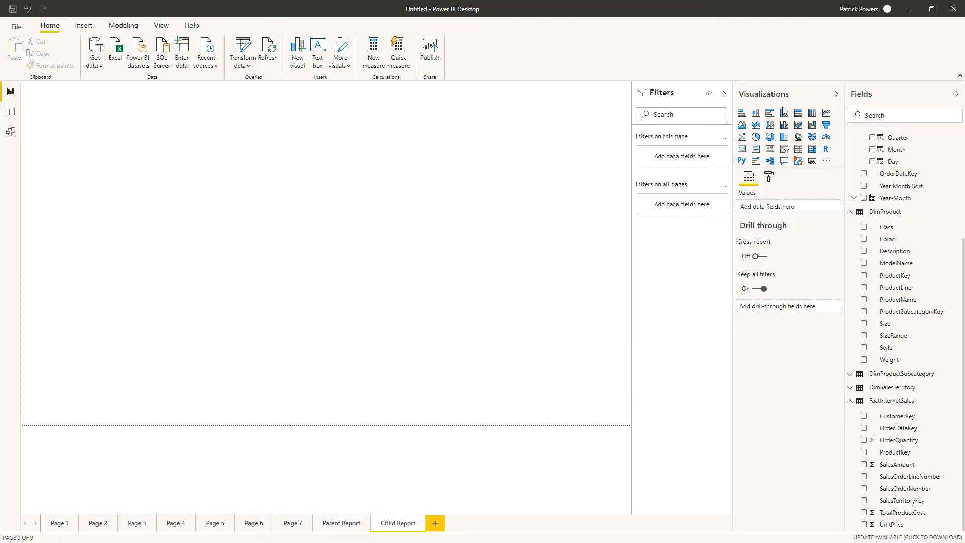
mouse_move(783, 113)
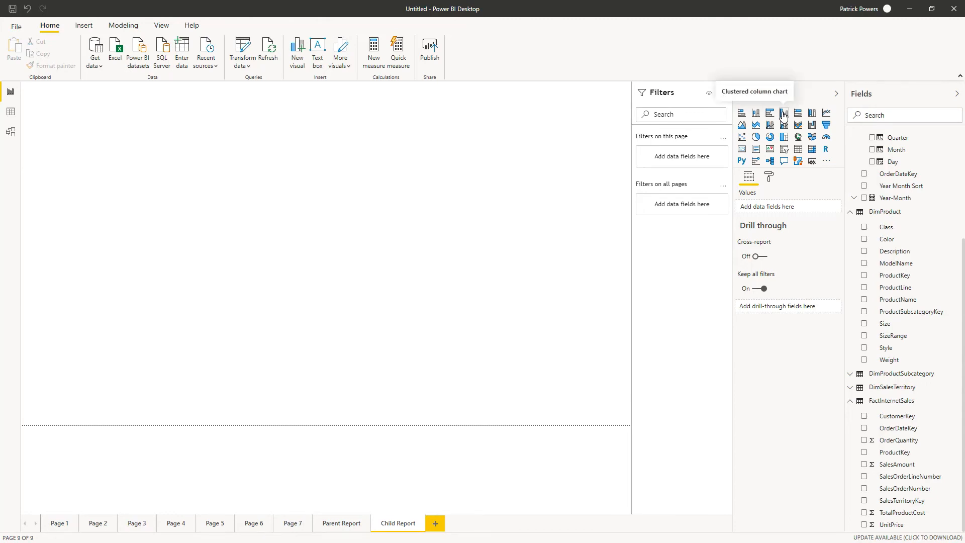
Insert a column chart with Country on the axis and SalesAmount as values
left_click(783, 113)
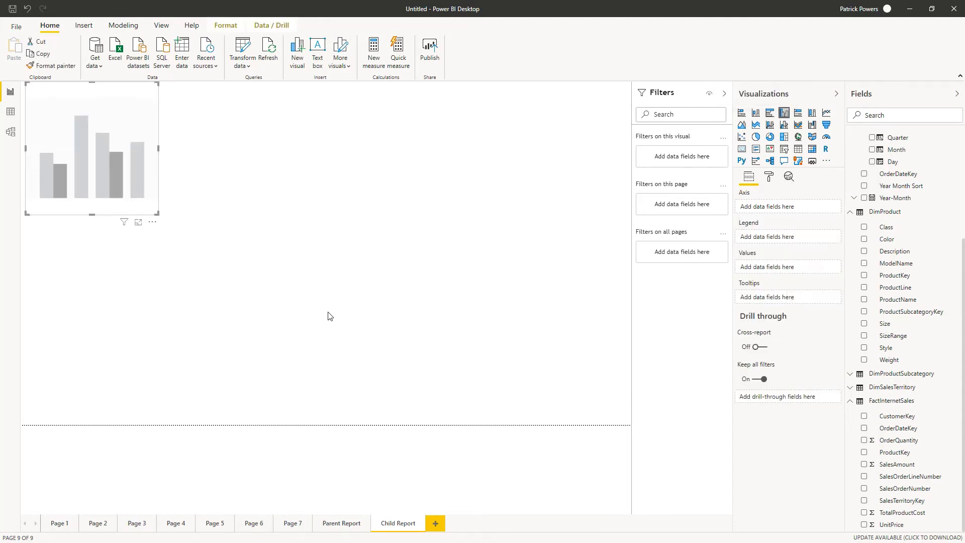
mouse_move(339, 293)
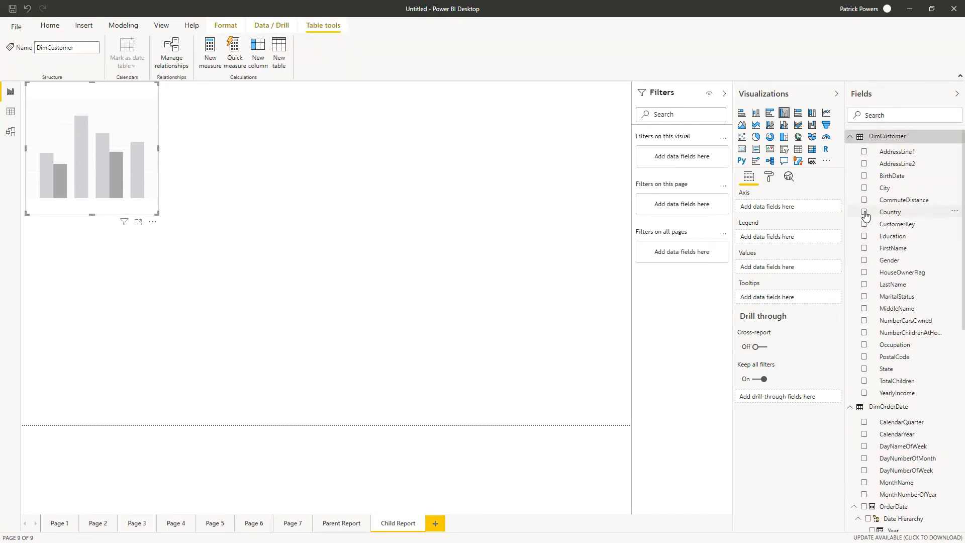
left_click(864, 211)
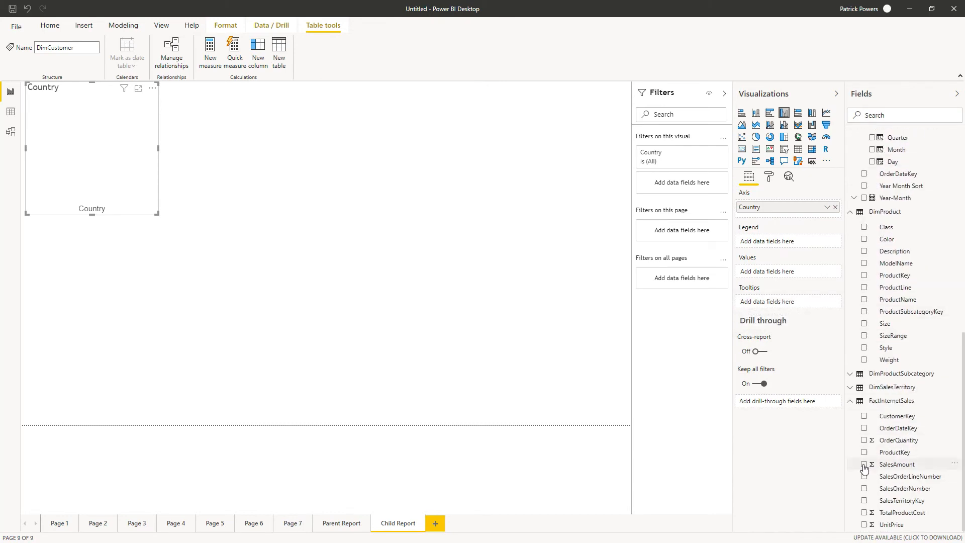
left_click(864, 464)
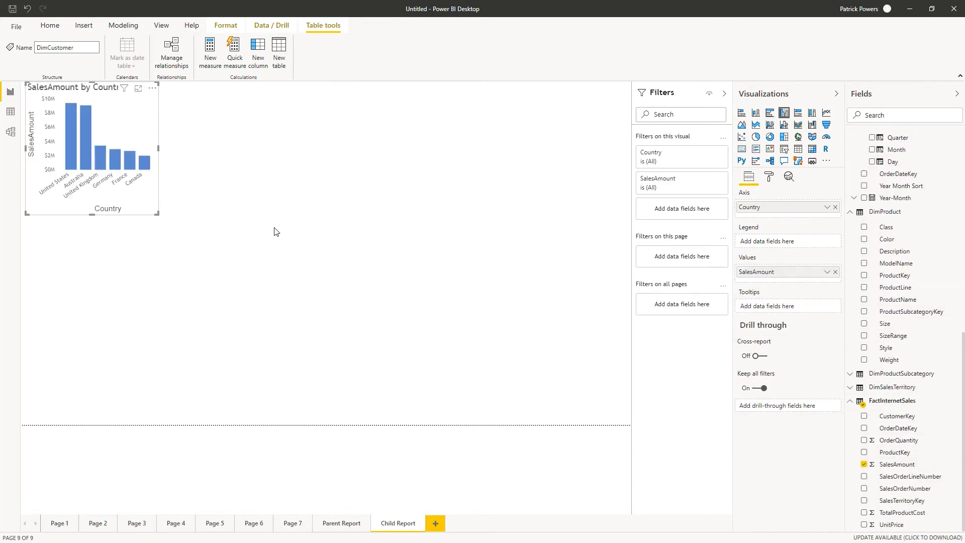
mouse_move(243, 223)
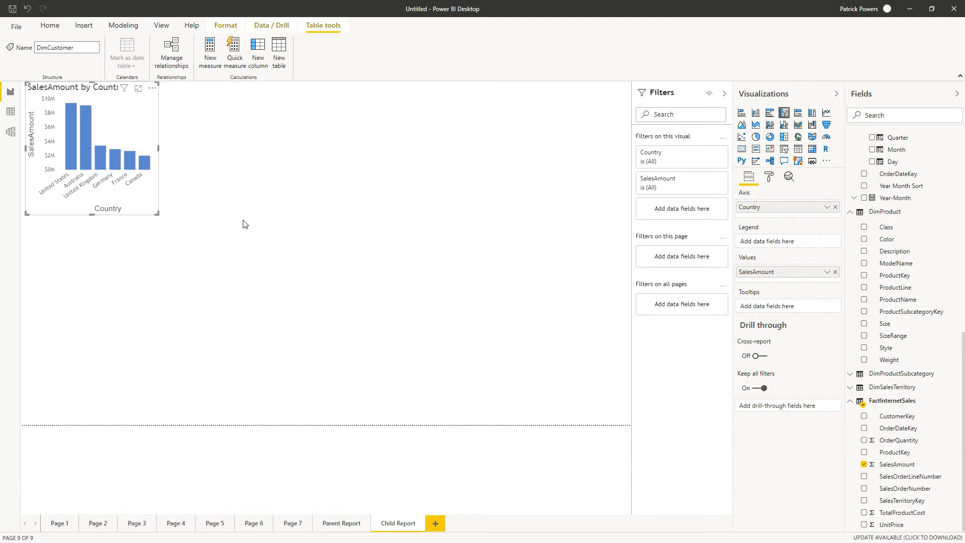
mouse_move(216, 217)
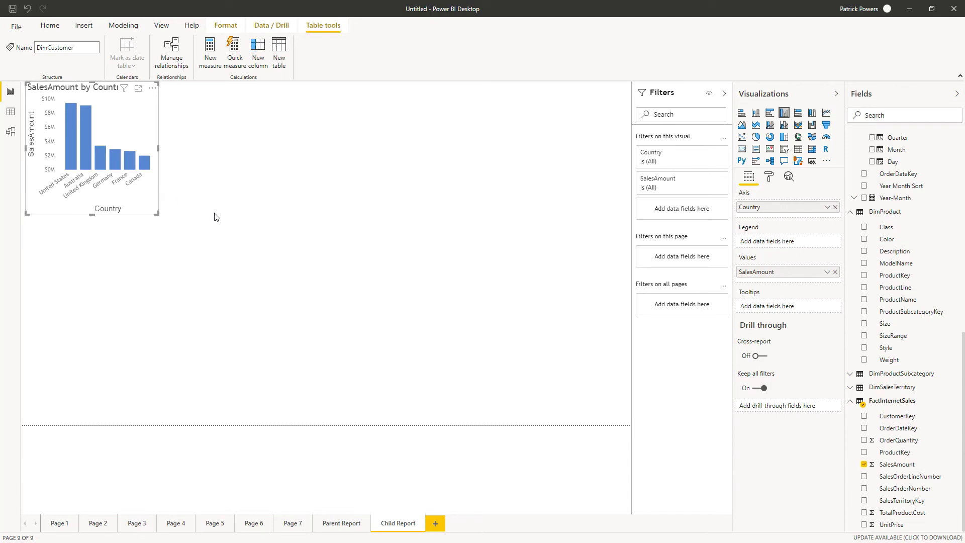
mouse_move(226, 226)
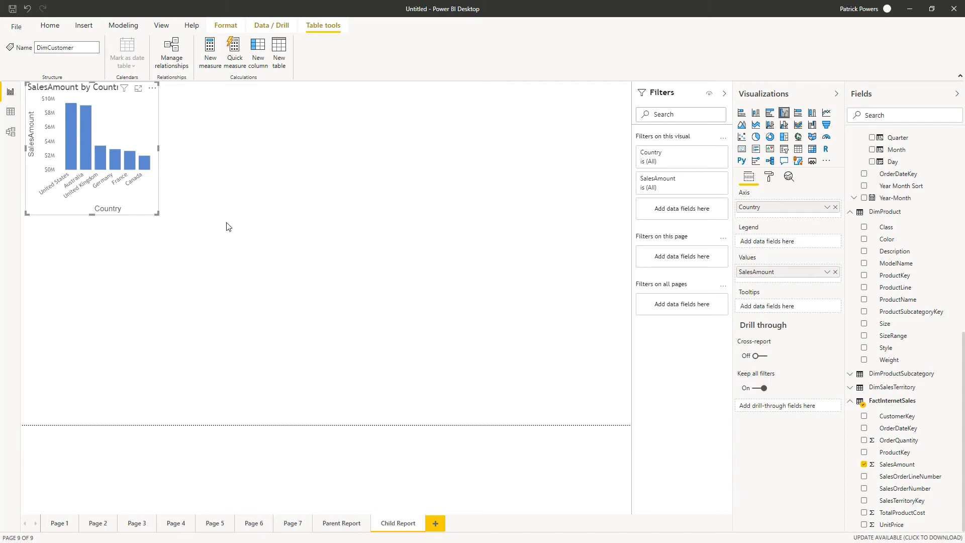
mouse_move(657, 201)
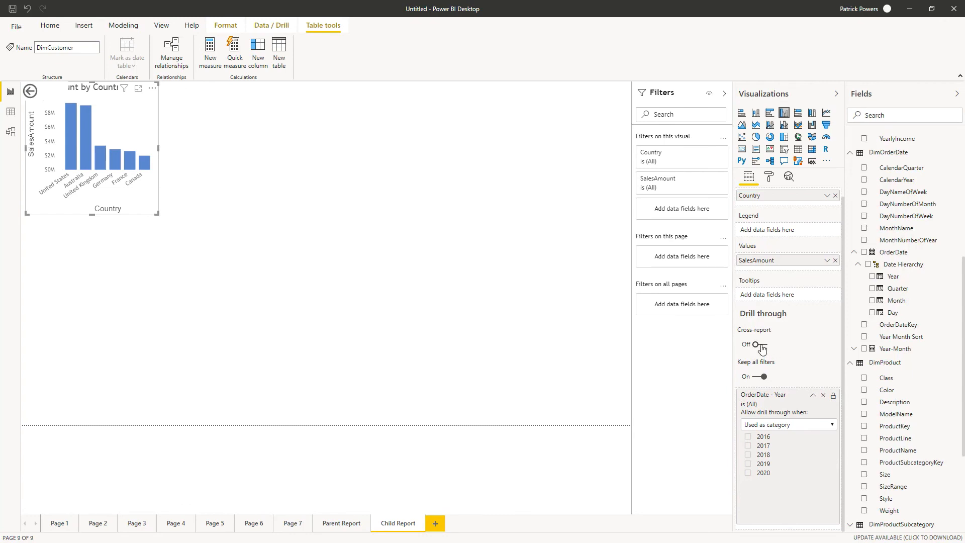
mouse_move(763, 347)
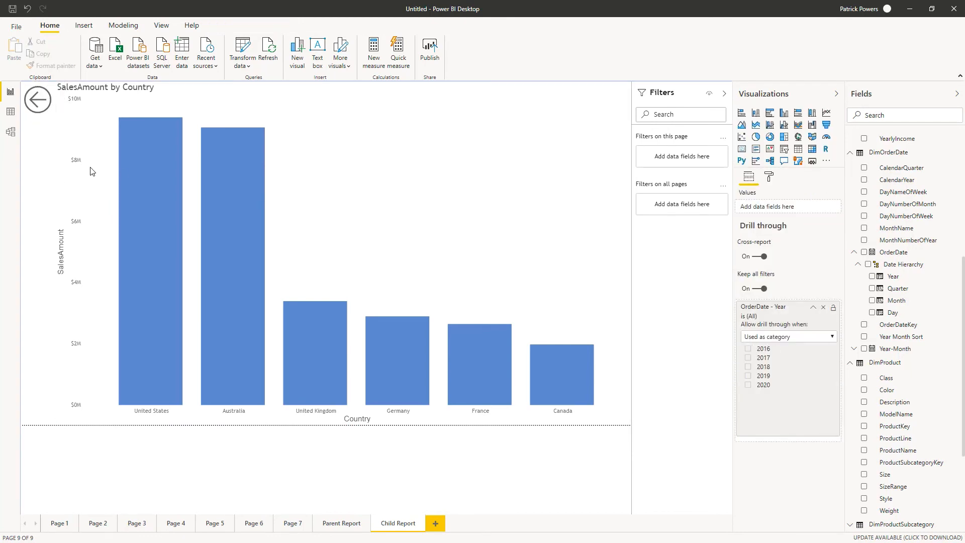
Drill through from Parent Report's 2019 column to Child Report, then return to Parent Report
left_click(341, 523)
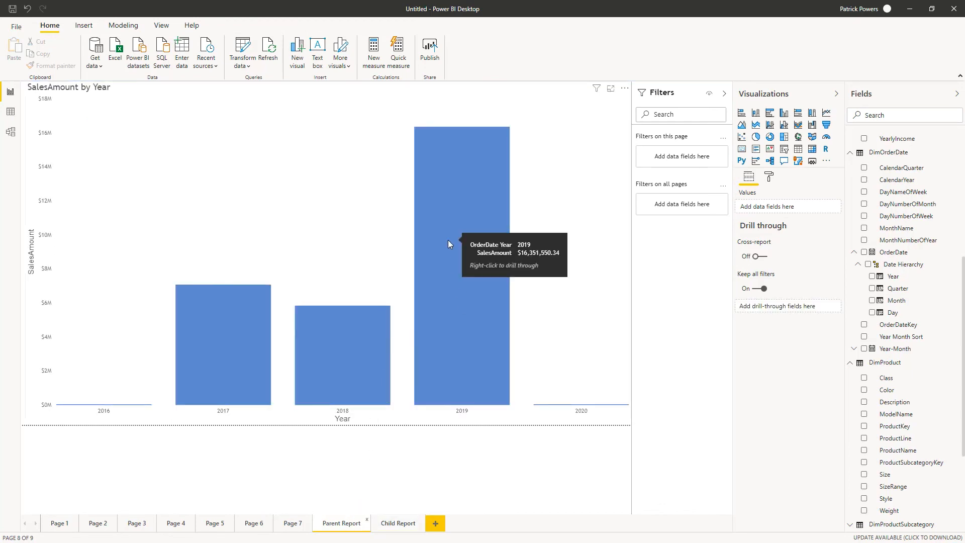
right_click(461, 243)
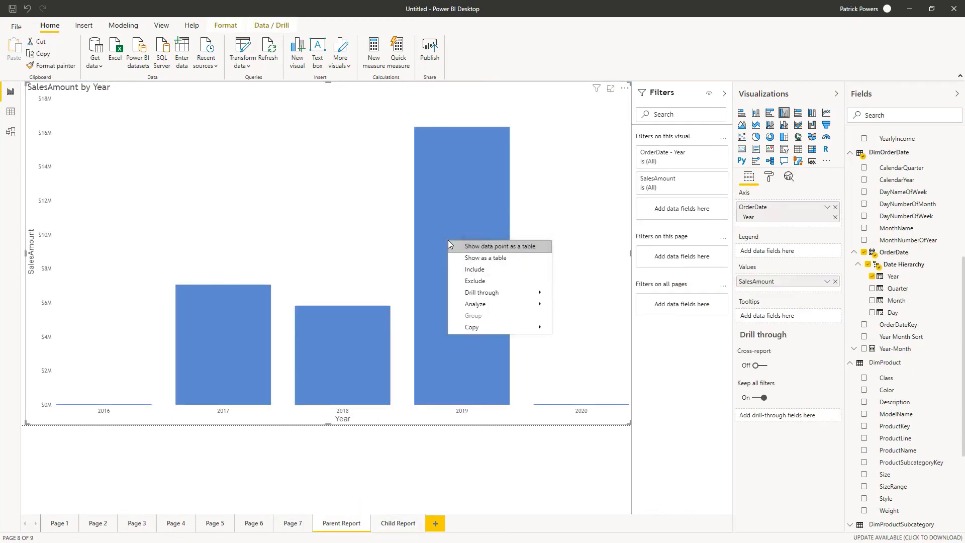
mouse_move(482, 291)
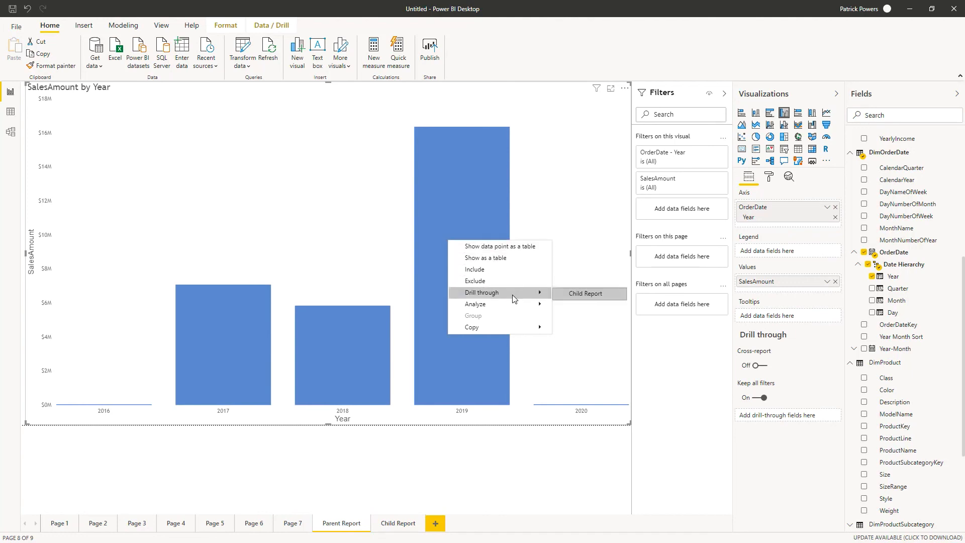
mouse_move(585, 293)
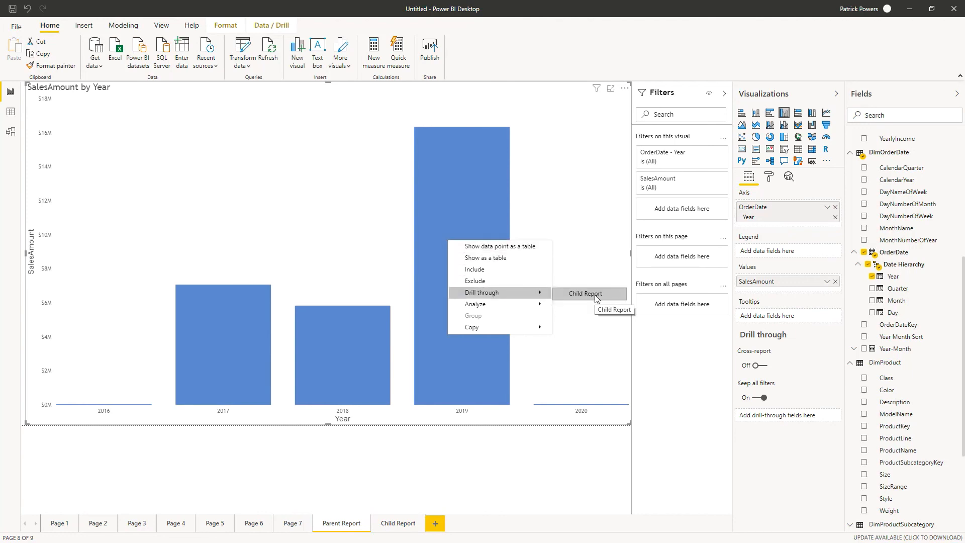
left_click(585, 294)
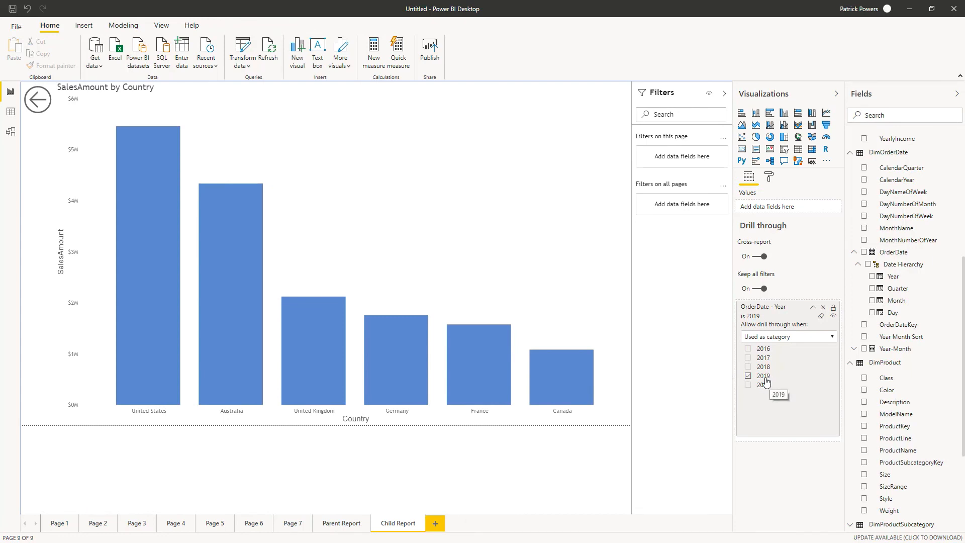
mouse_move(763, 384)
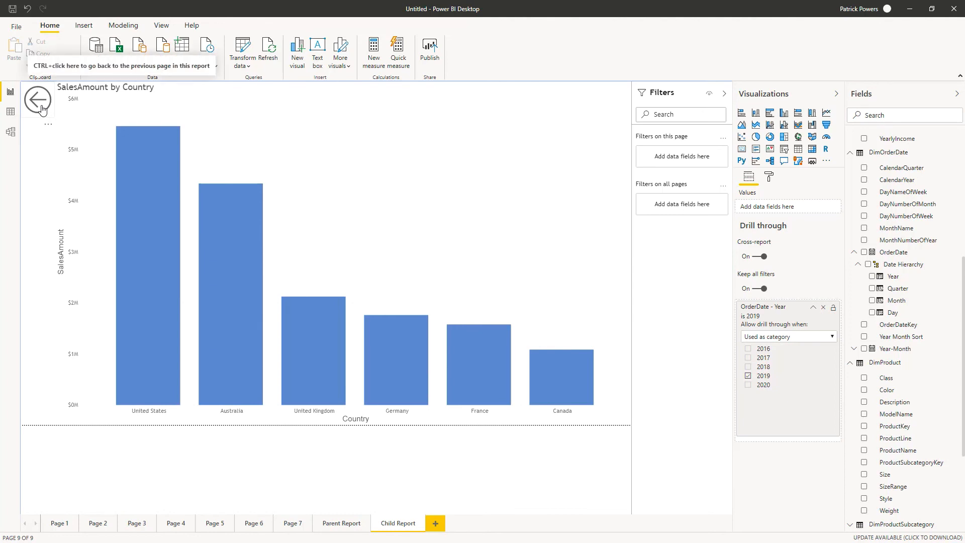
left_click(38, 99)
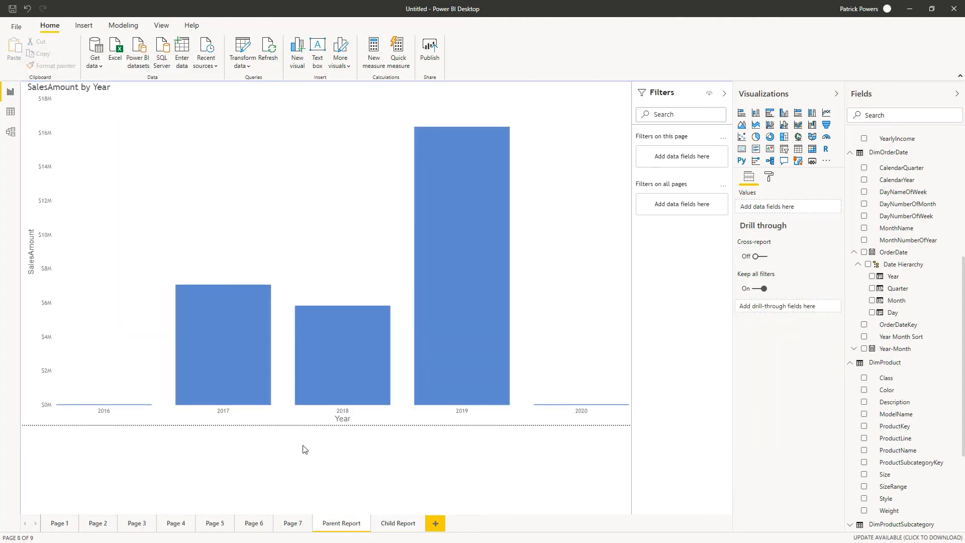
right_click(343, 345)
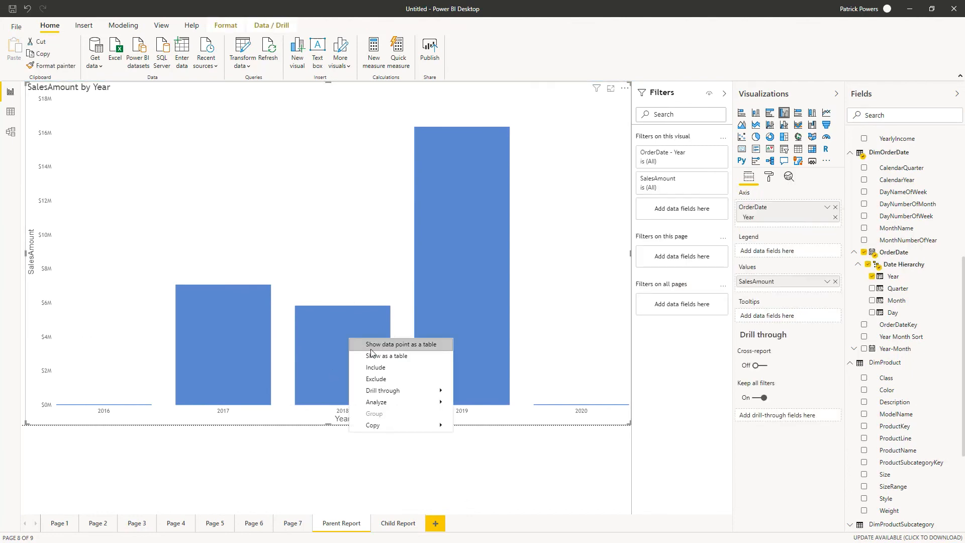
left_click(382, 390)
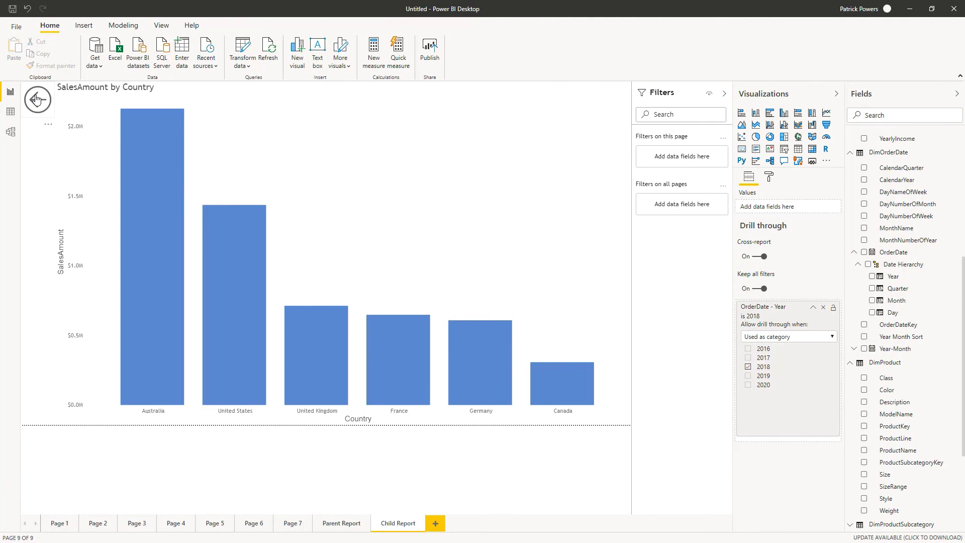
left_click(342, 523)
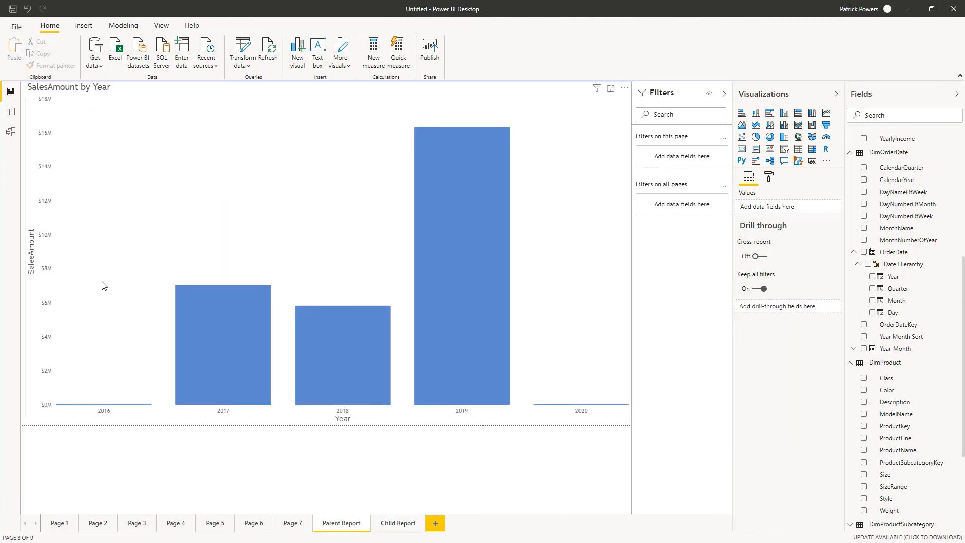